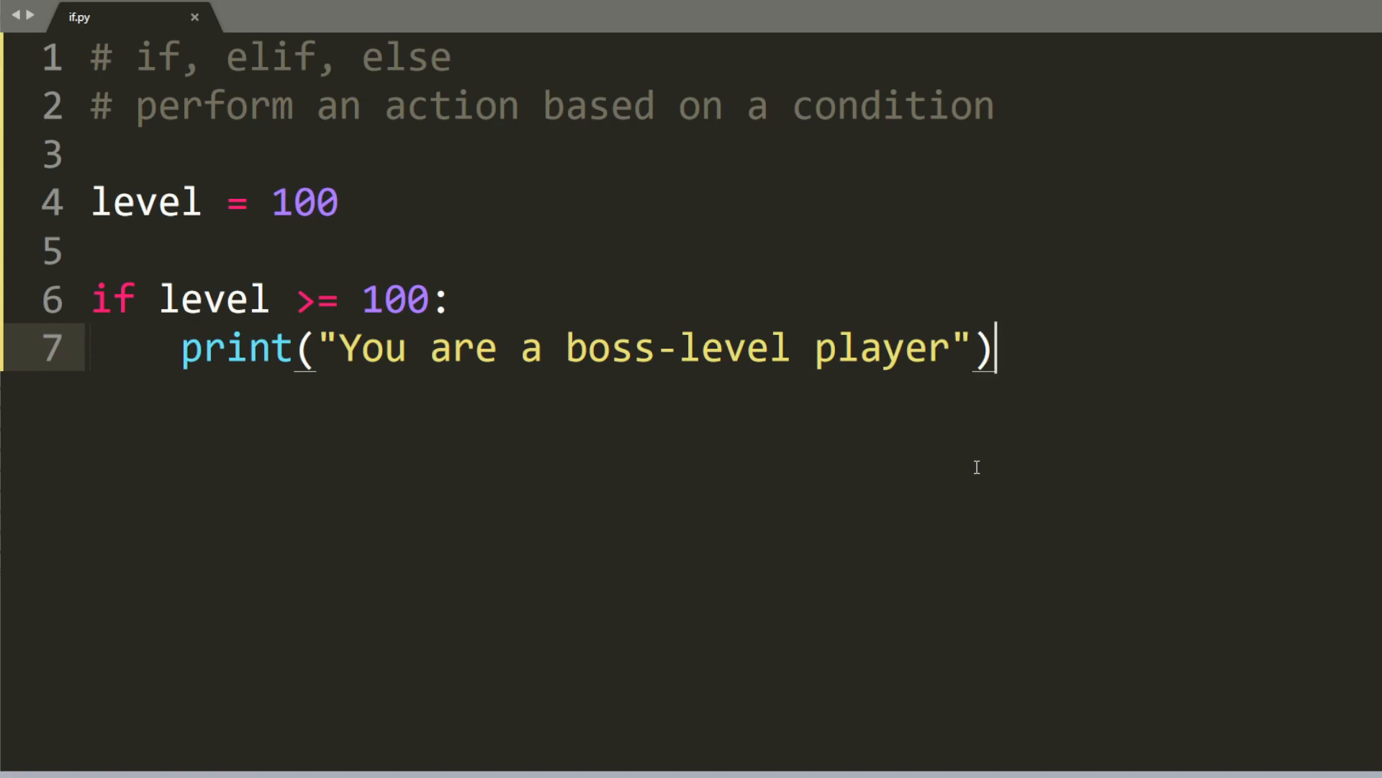
{"action": "mouse_move", "coordinate": [733, 658]}
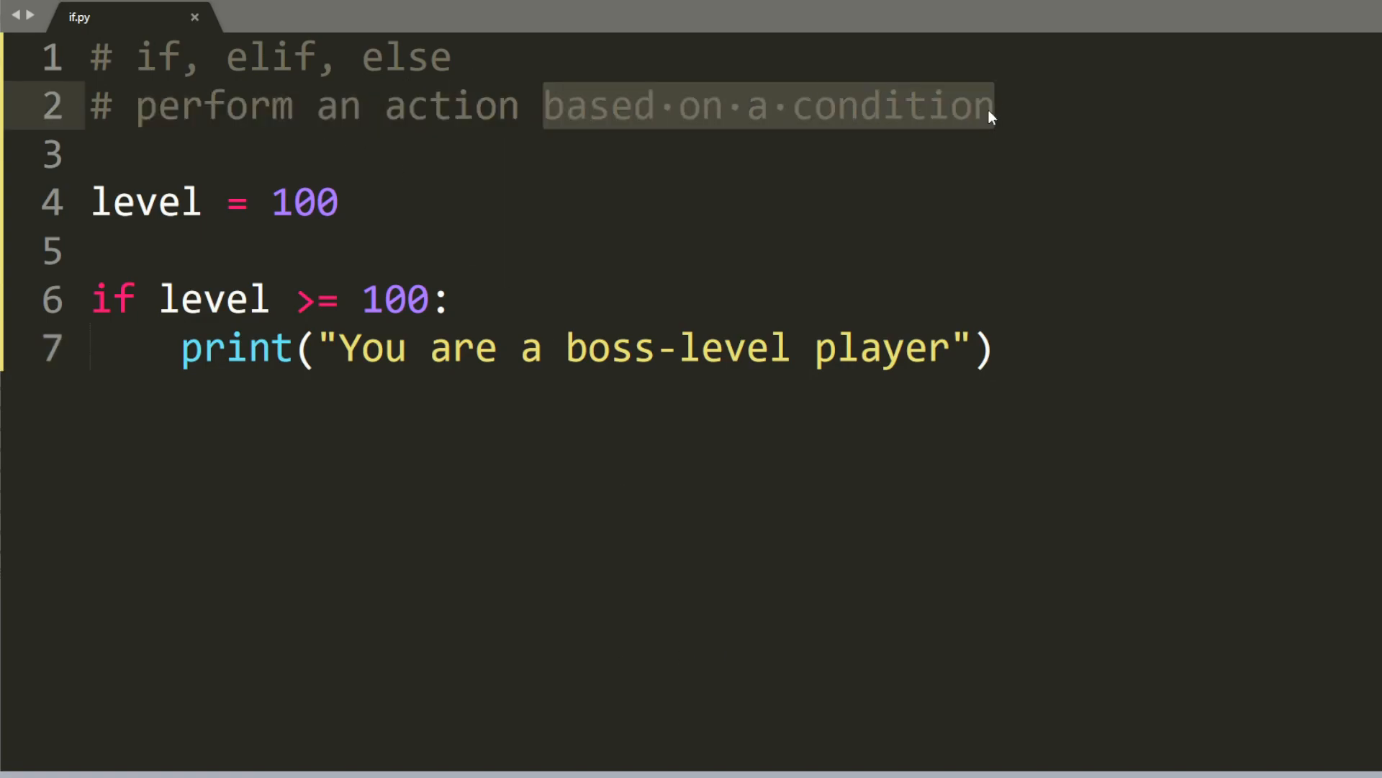
- Review the level = 100 assignment and its if block before running if.py from Command Prompt
{"action": "left_click", "coordinate": [96, 201]}
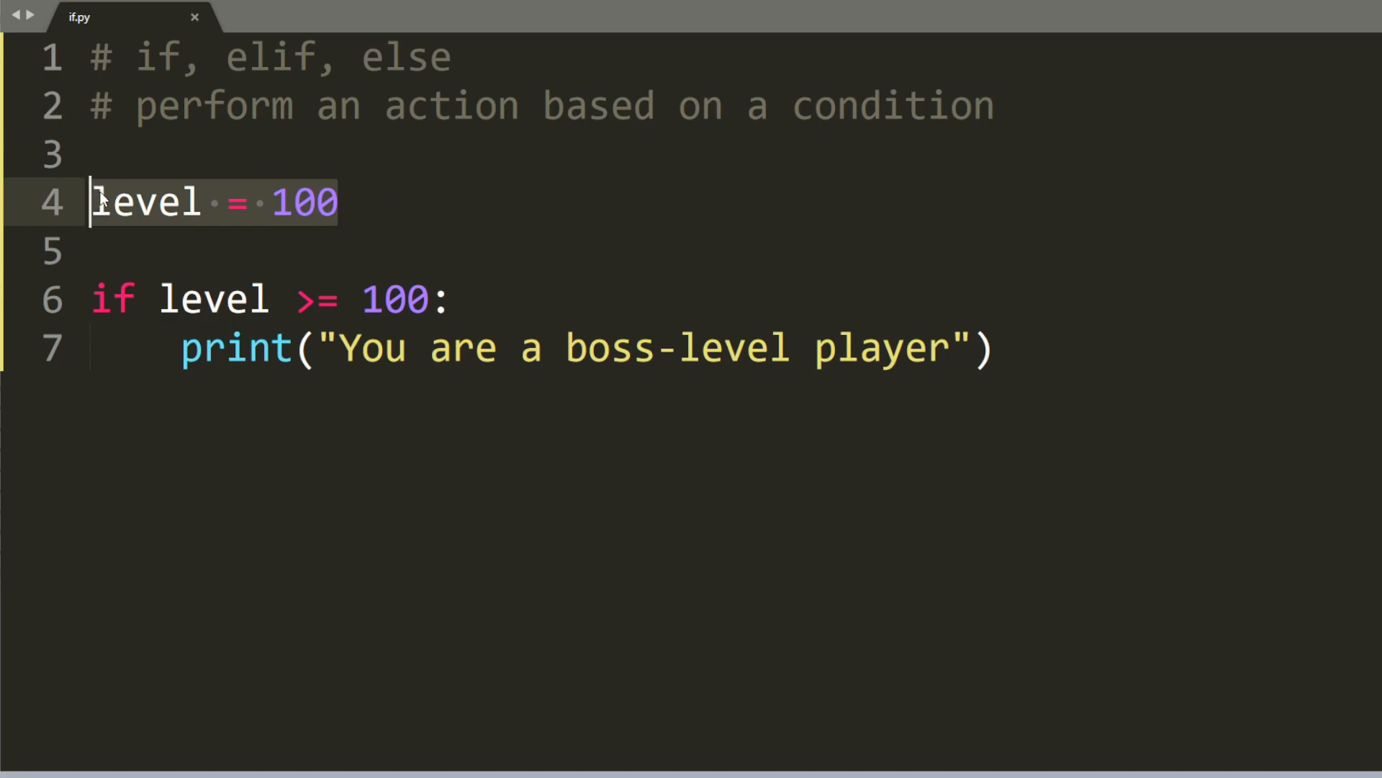
{"action": "left_click", "coordinate": [291, 298]}
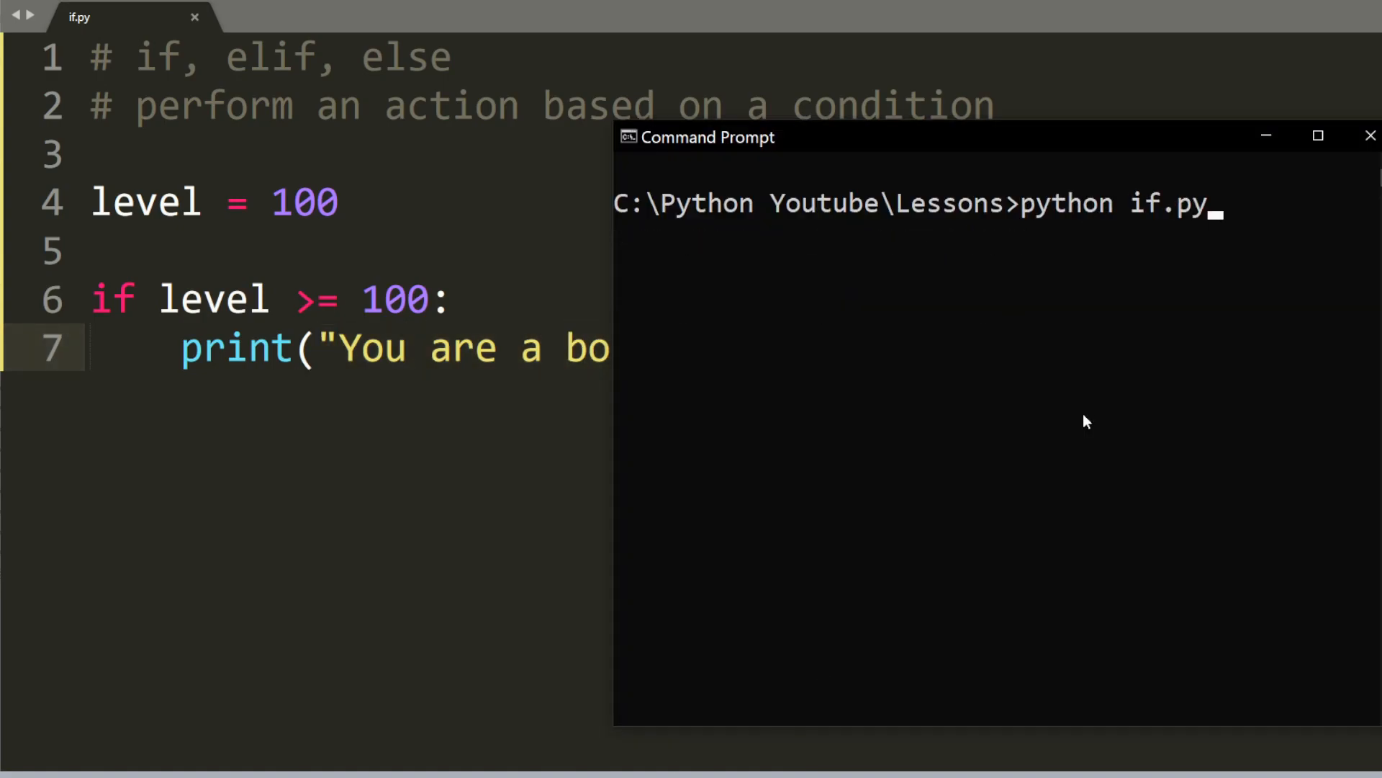
- Run python if.py in Command Prompt to see the boss-level message
{"action": "key", "text": "Return"}
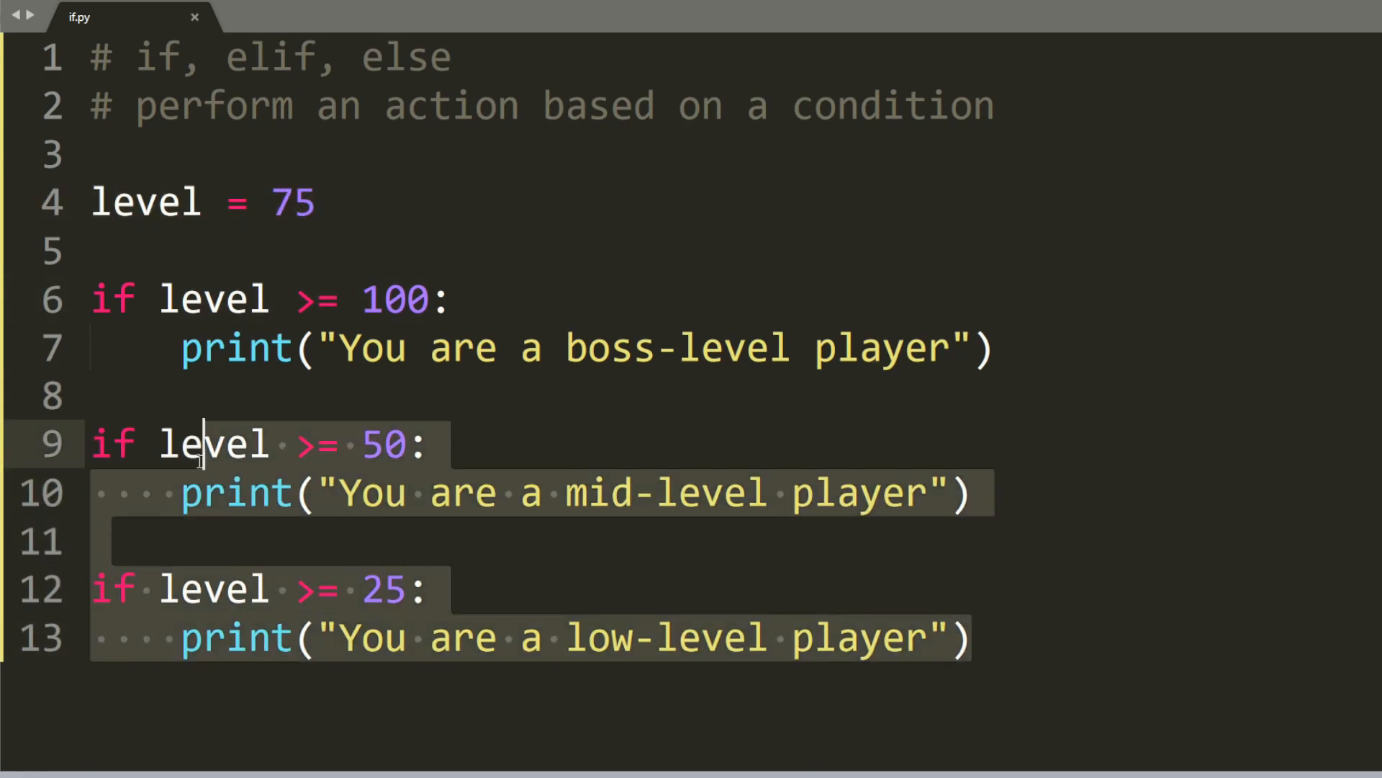
{"action": "left_click", "coordinate": [300, 445]}
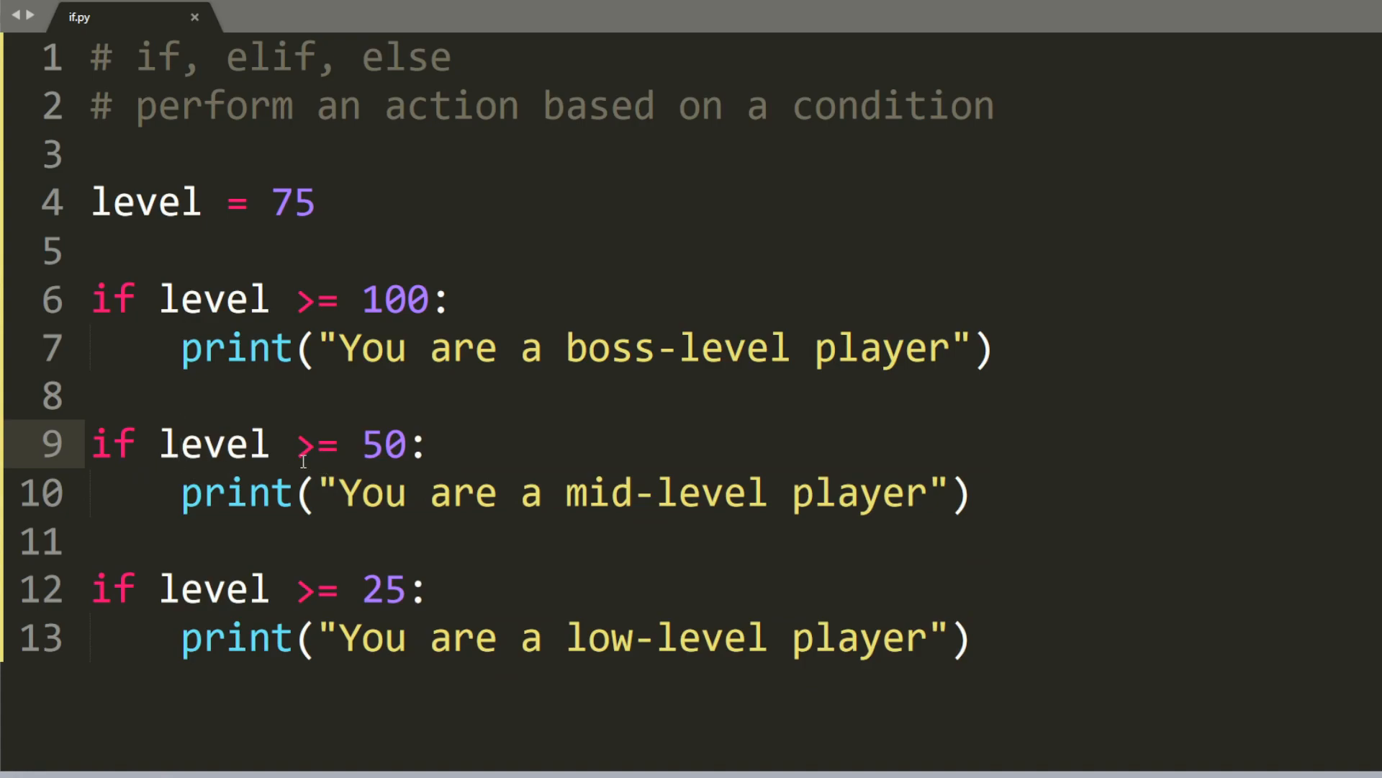
{"action": "double_click", "coordinate": [383, 444]}
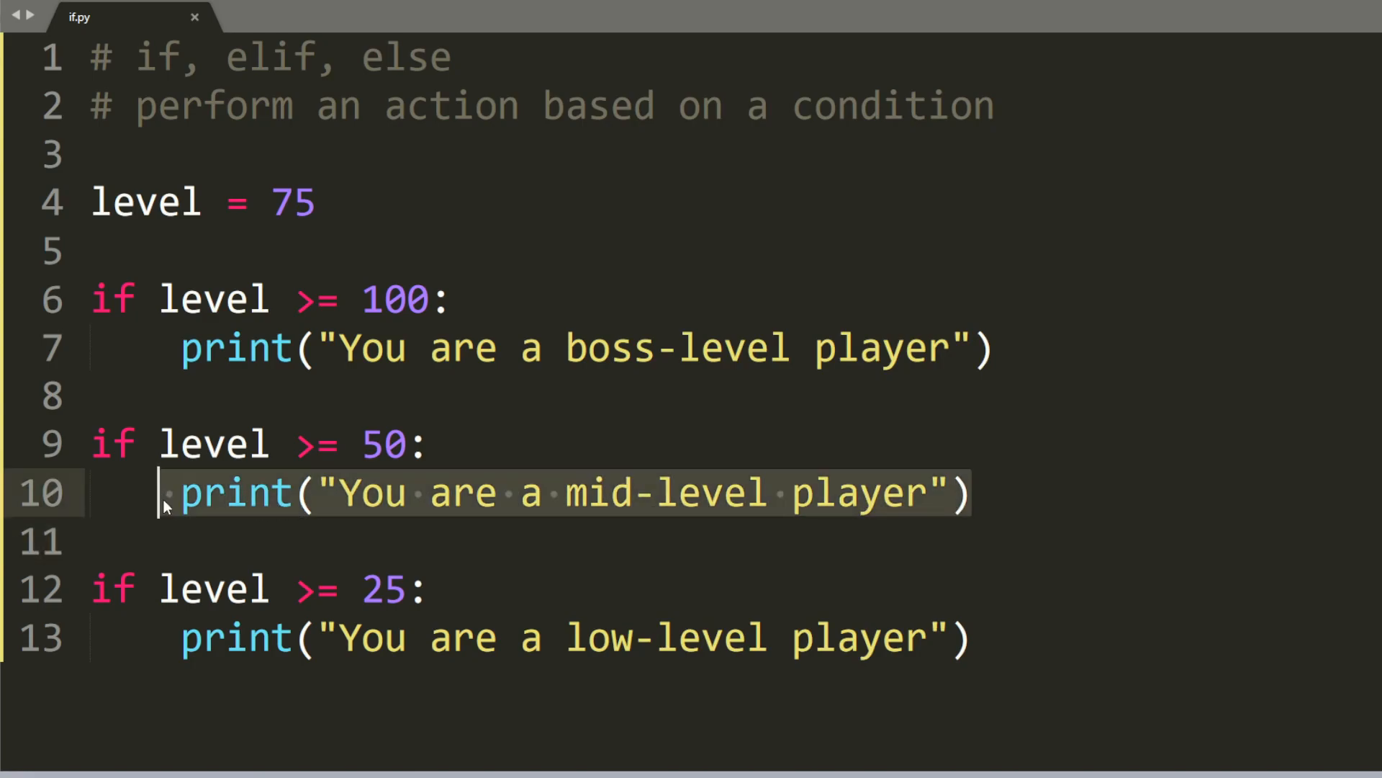
{"action": "mouse_move", "coordinate": [1197, 482]}
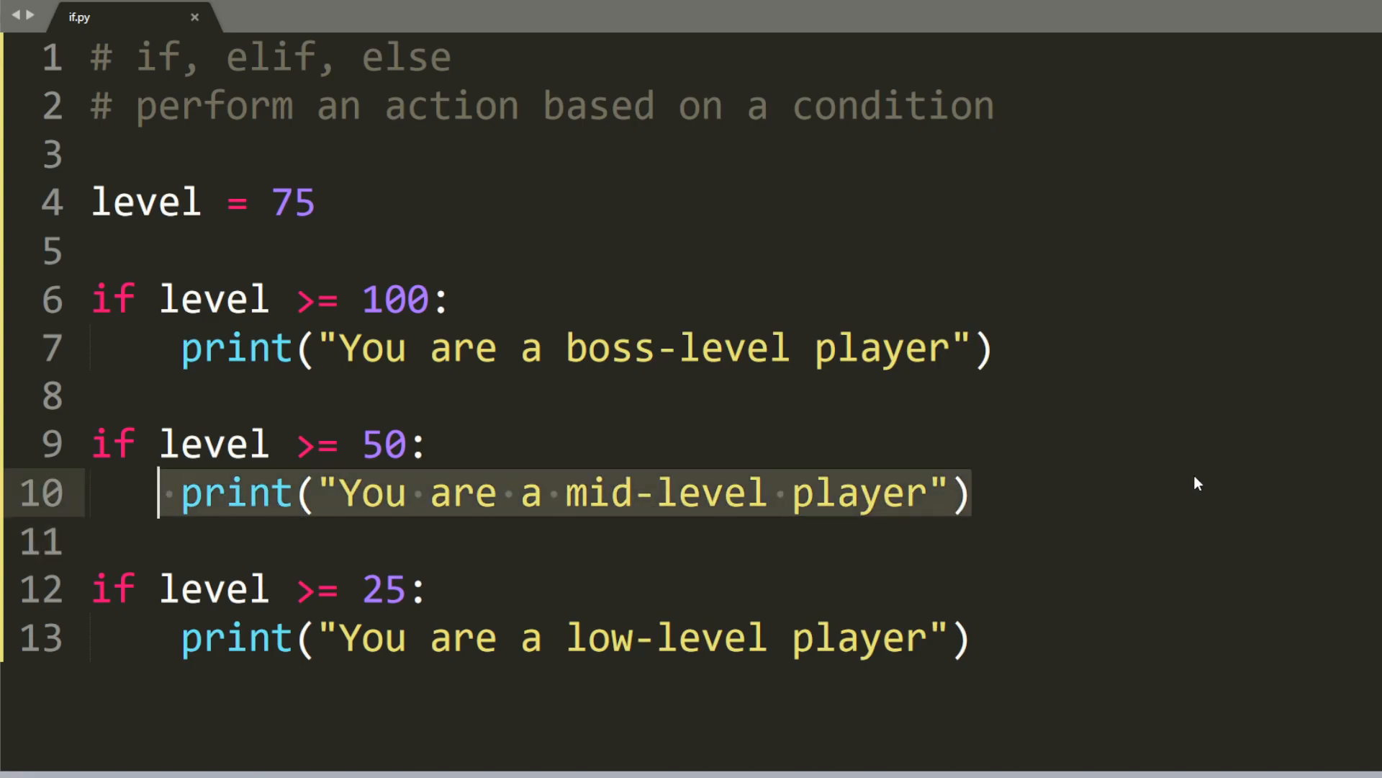
{"action": "mouse_move", "coordinate": [1217, 483]}
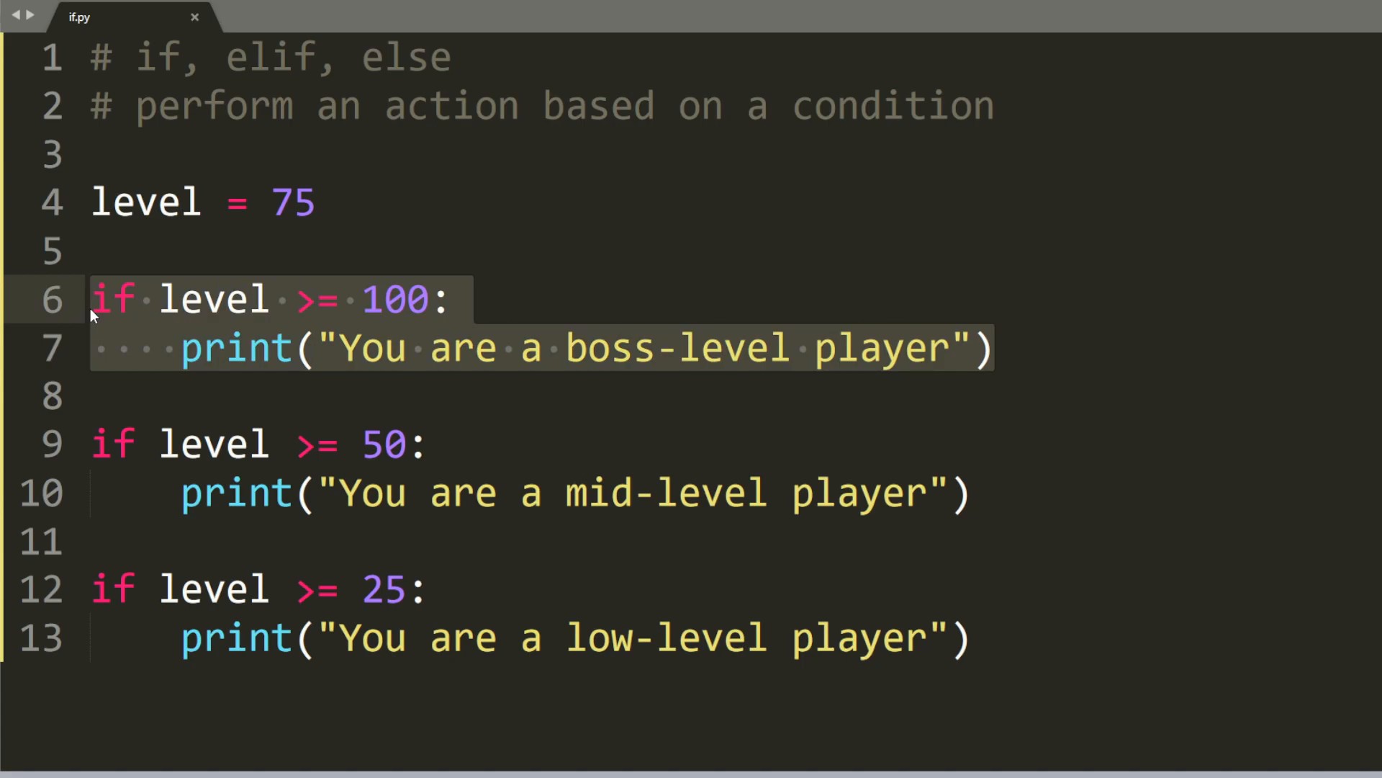
{"action": "mouse_move", "coordinate": [701, 396]}
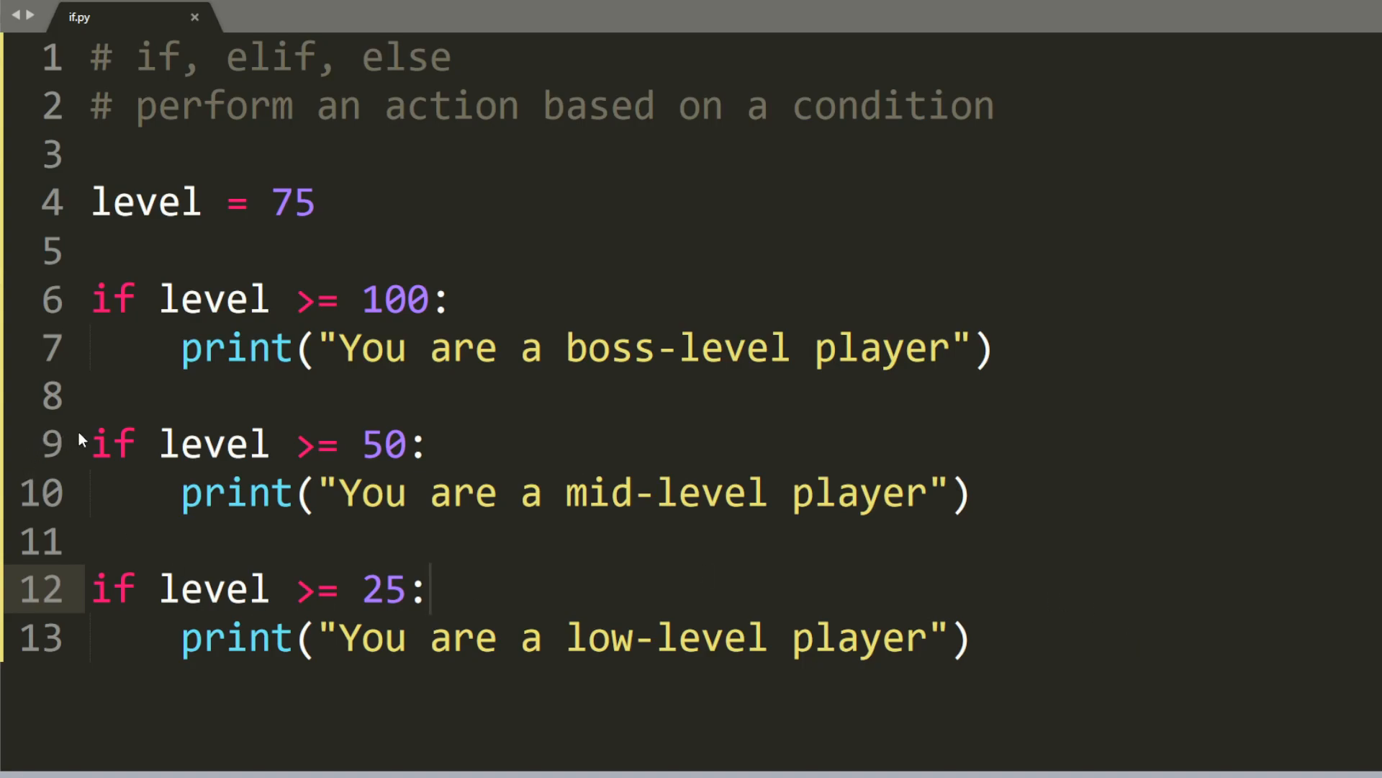
- Change the if checks for 50 and 25 on lines 9 and 12 into elif branches
{"action": "type", "text": "elif"}
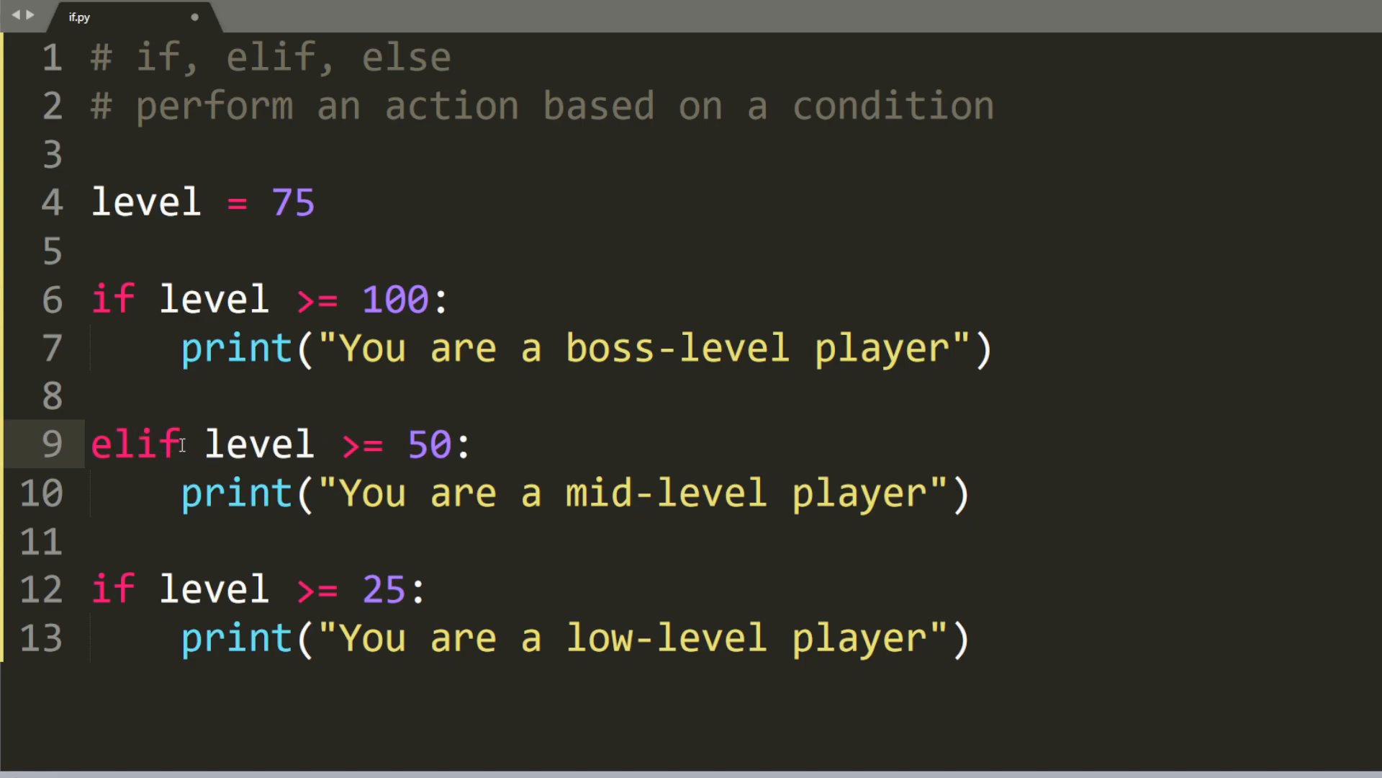
{"action": "left_click", "coordinate": [96, 589]}
{"action": "type", "text": "el"}
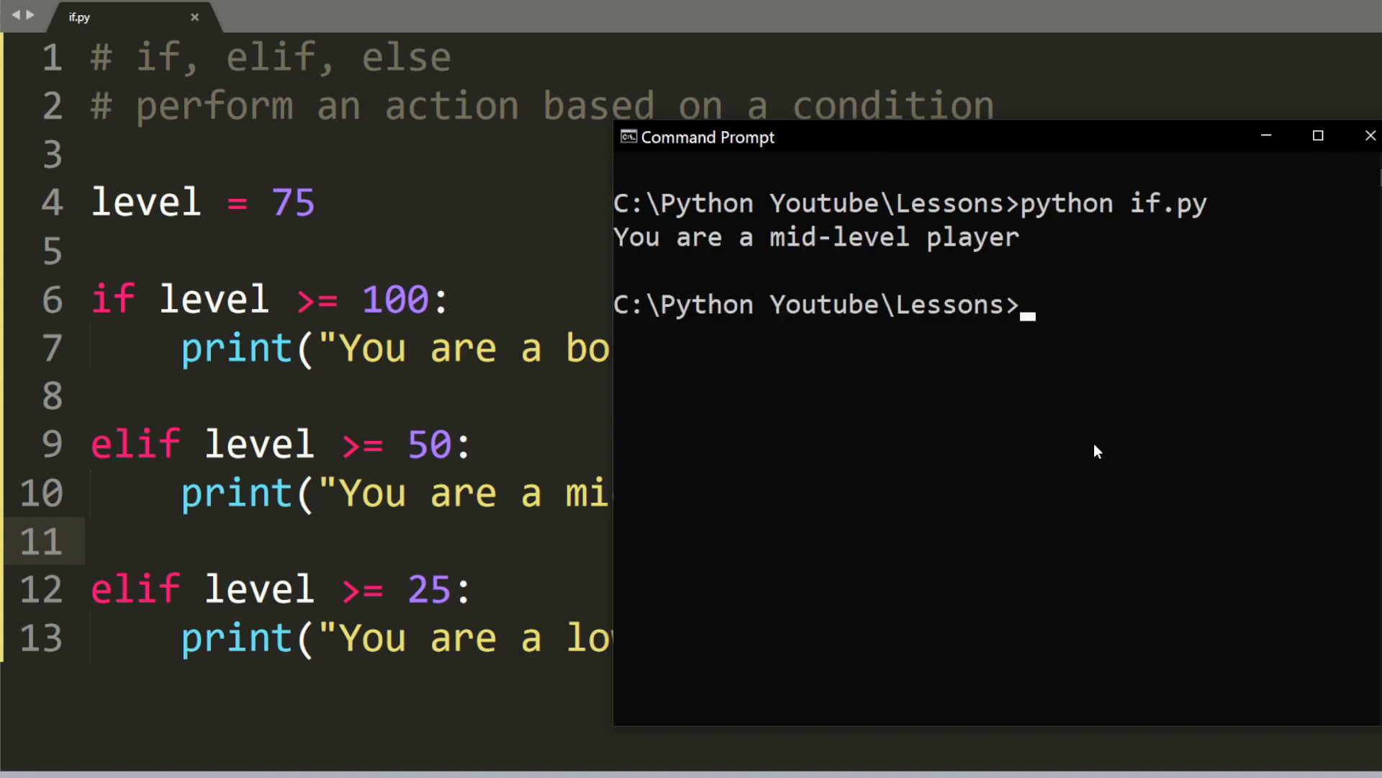
{"action": "mouse_move", "coordinate": [665, 274]}
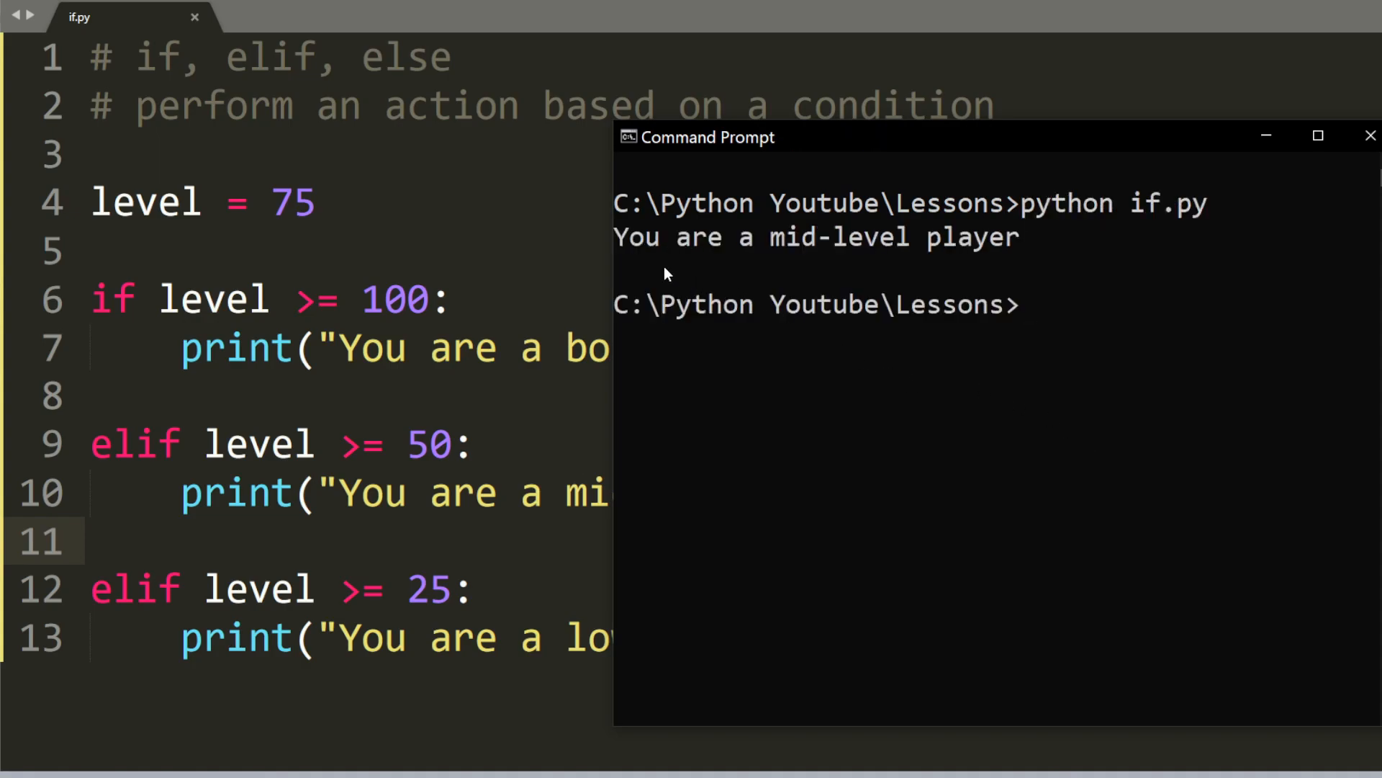
{"action": "mouse_move", "coordinate": [951, 253]}
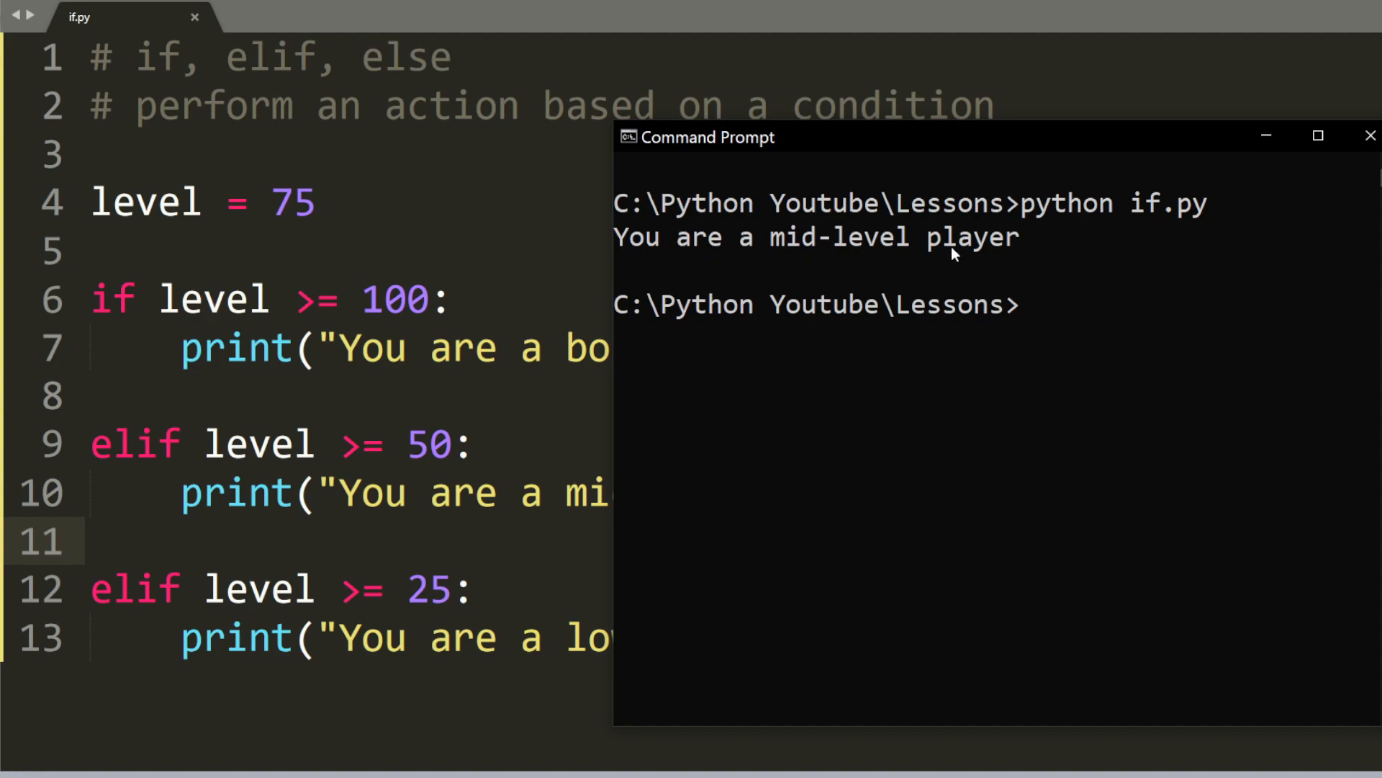
{"action": "mouse_move", "coordinate": [772, 283]}
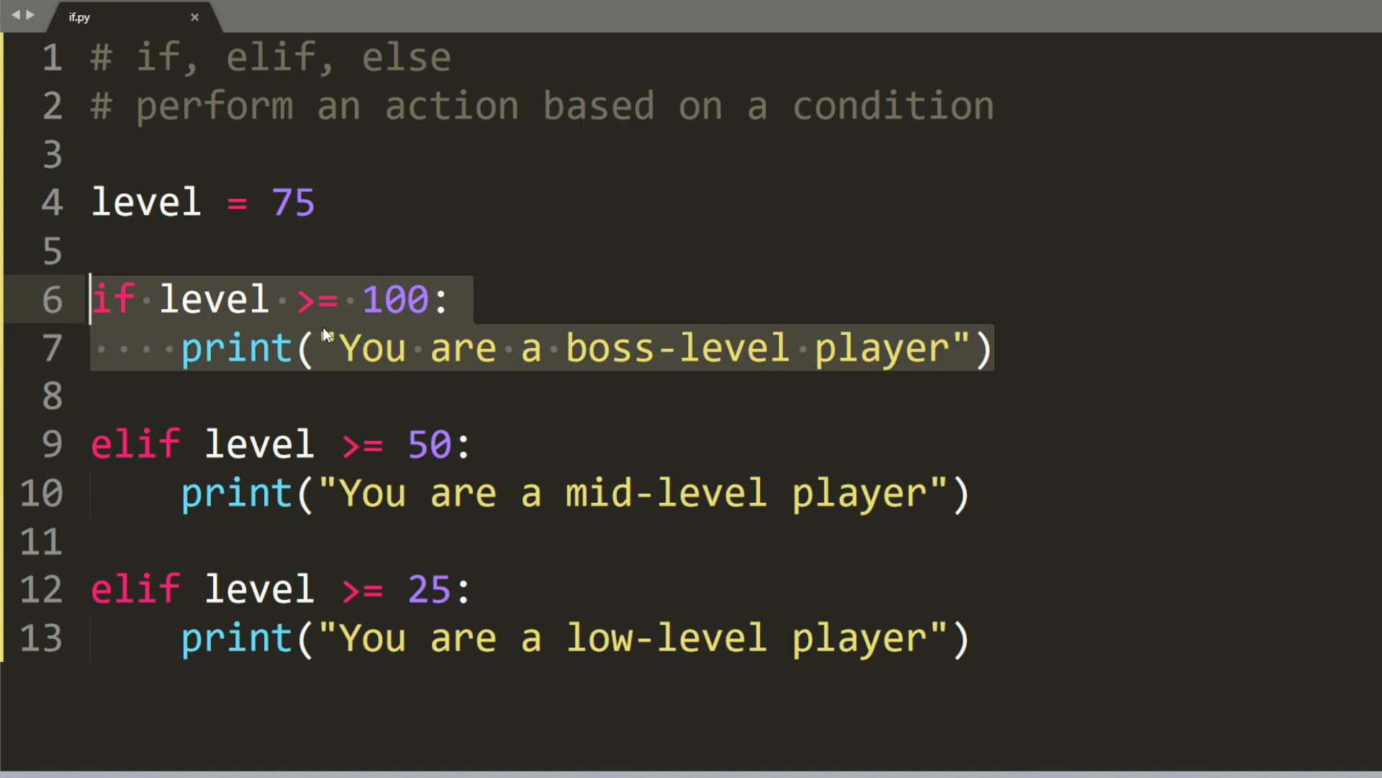
{"action": "left_click", "coordinate": [608, 493]}
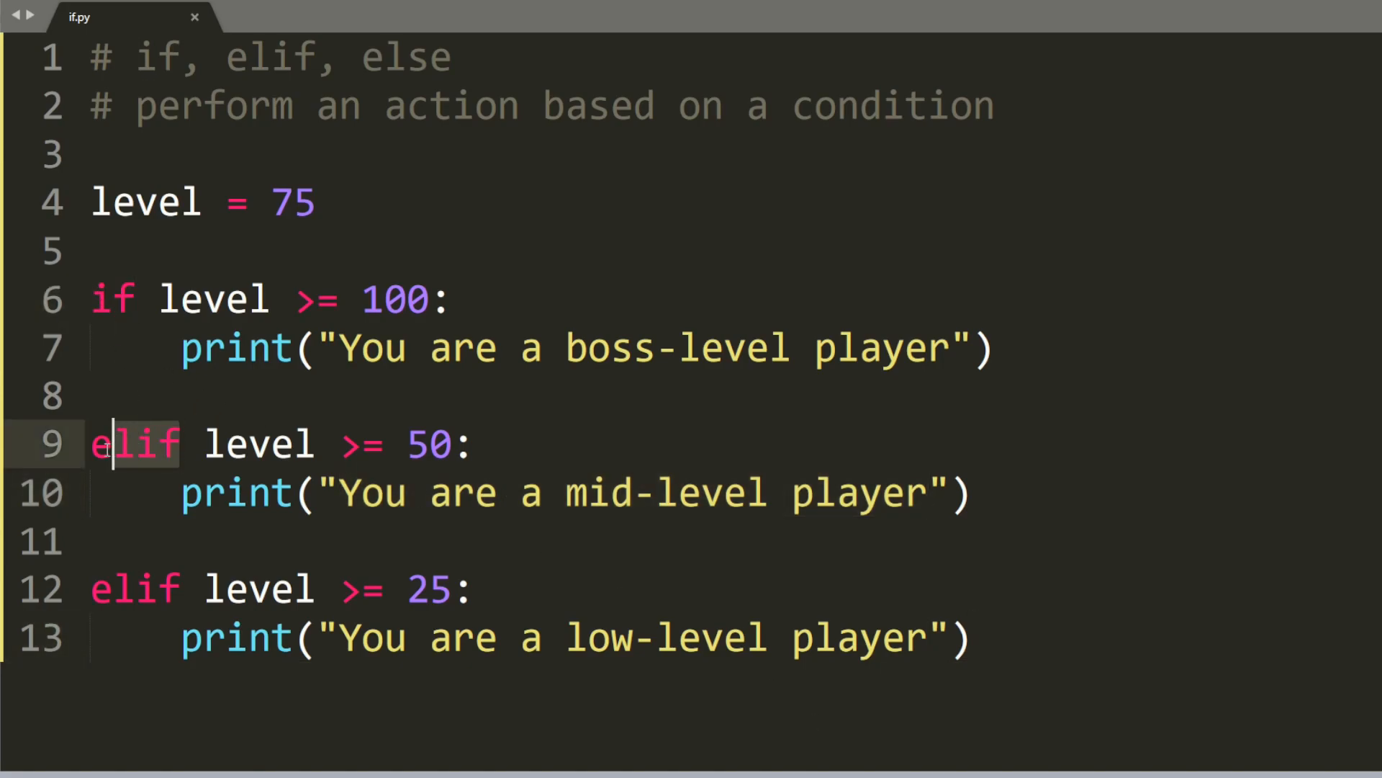
{"action": "double_click", "coordinate": [134, 444]}
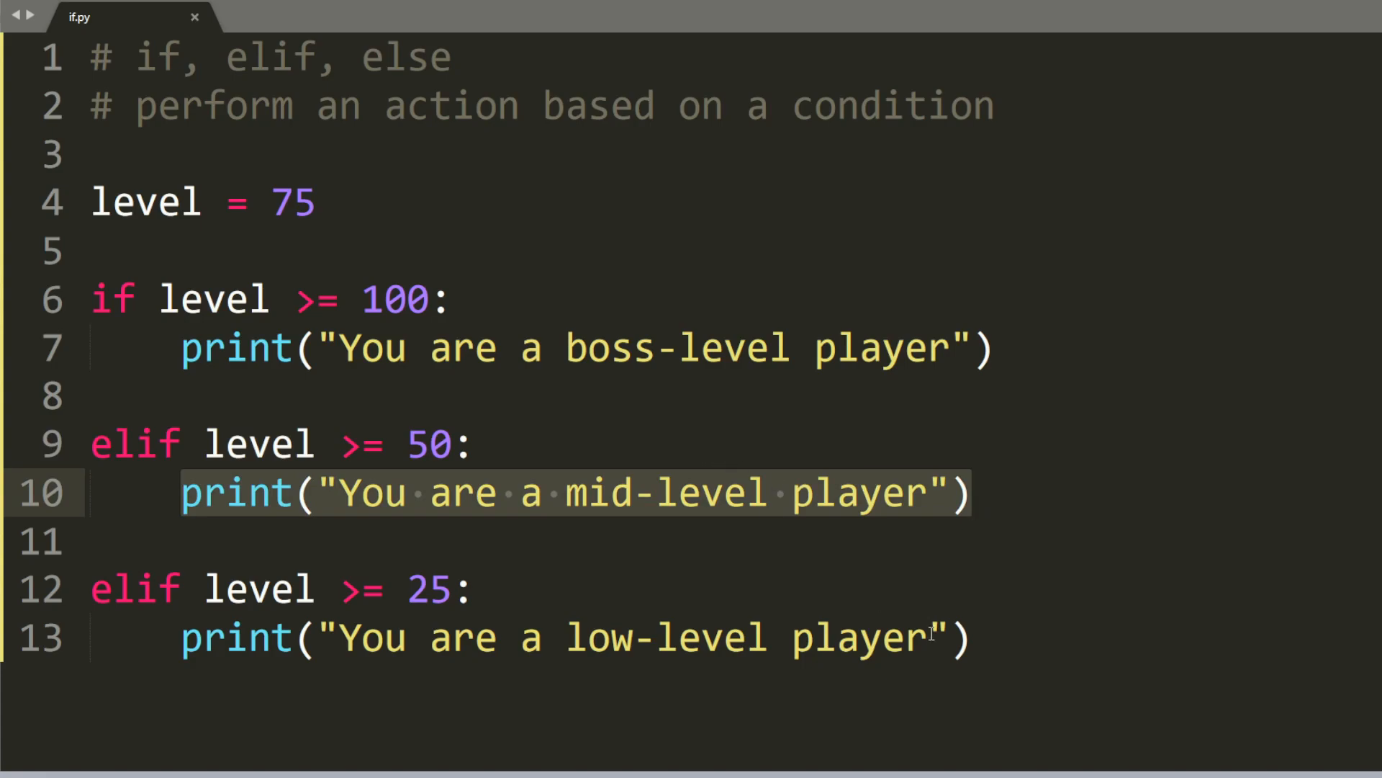
{"action": "mouse_move", "coordinate": [86, 570]}
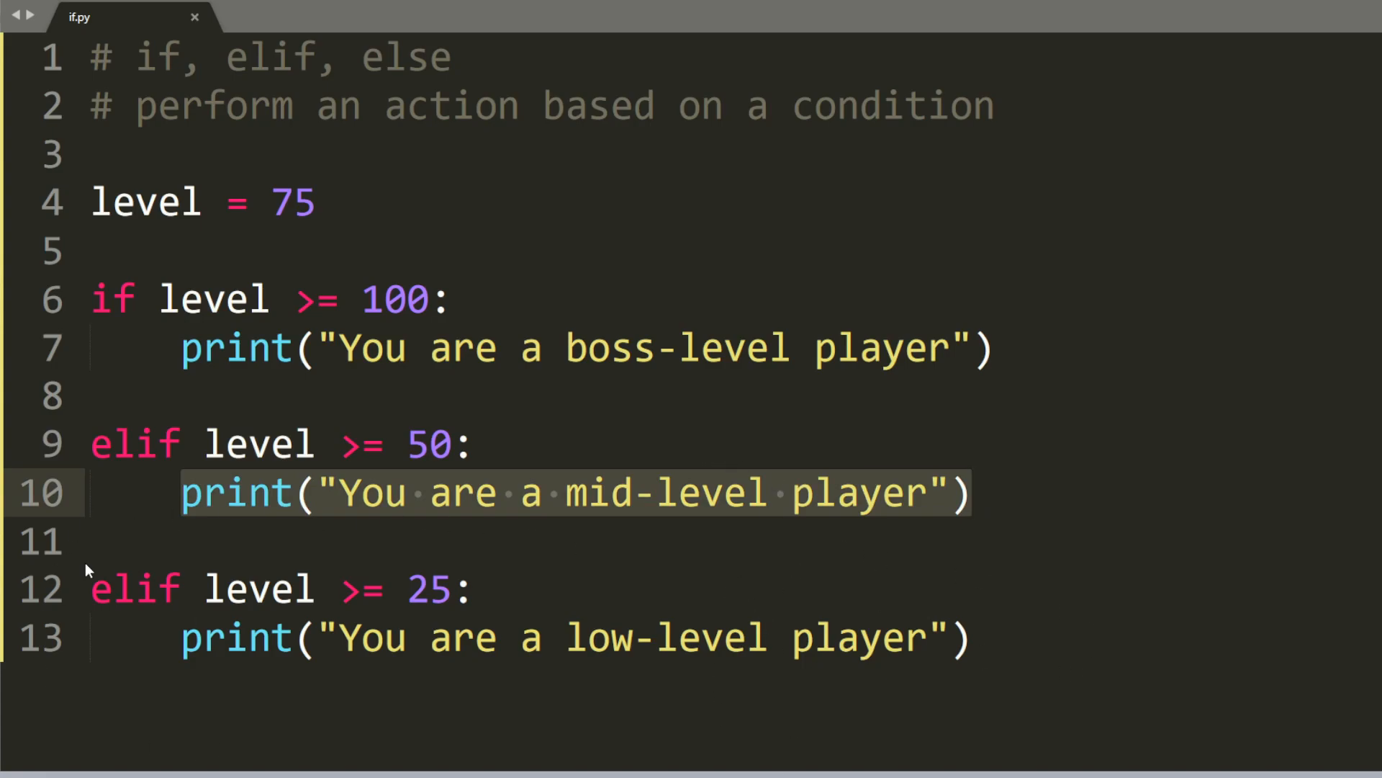
{"action": "mouse_move", "coordinate": [815, 740]}
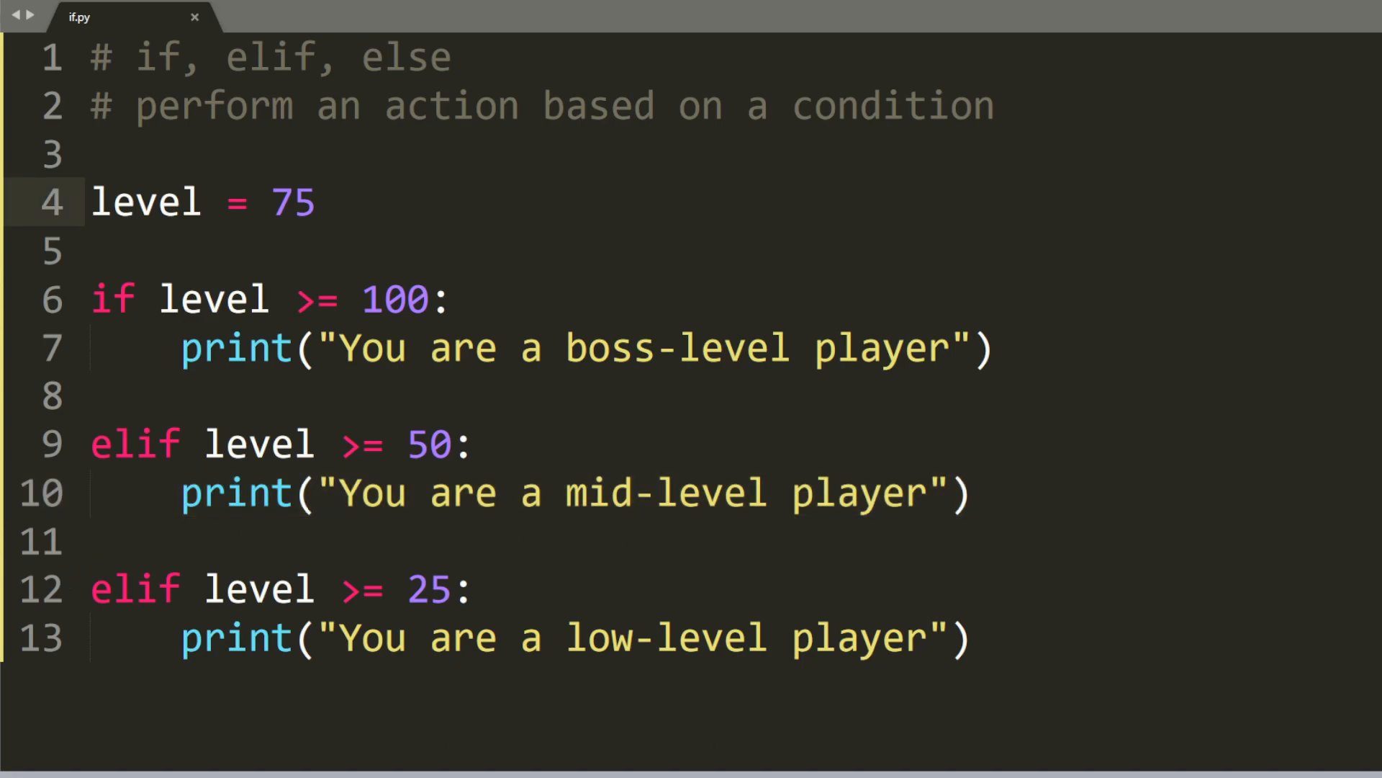
- Set level to 10 and rerun python if.py, which prints nothing
{"action": "left_click", "coordinate": [291, 203]}
{"action": "type", "text": "python if.p"}
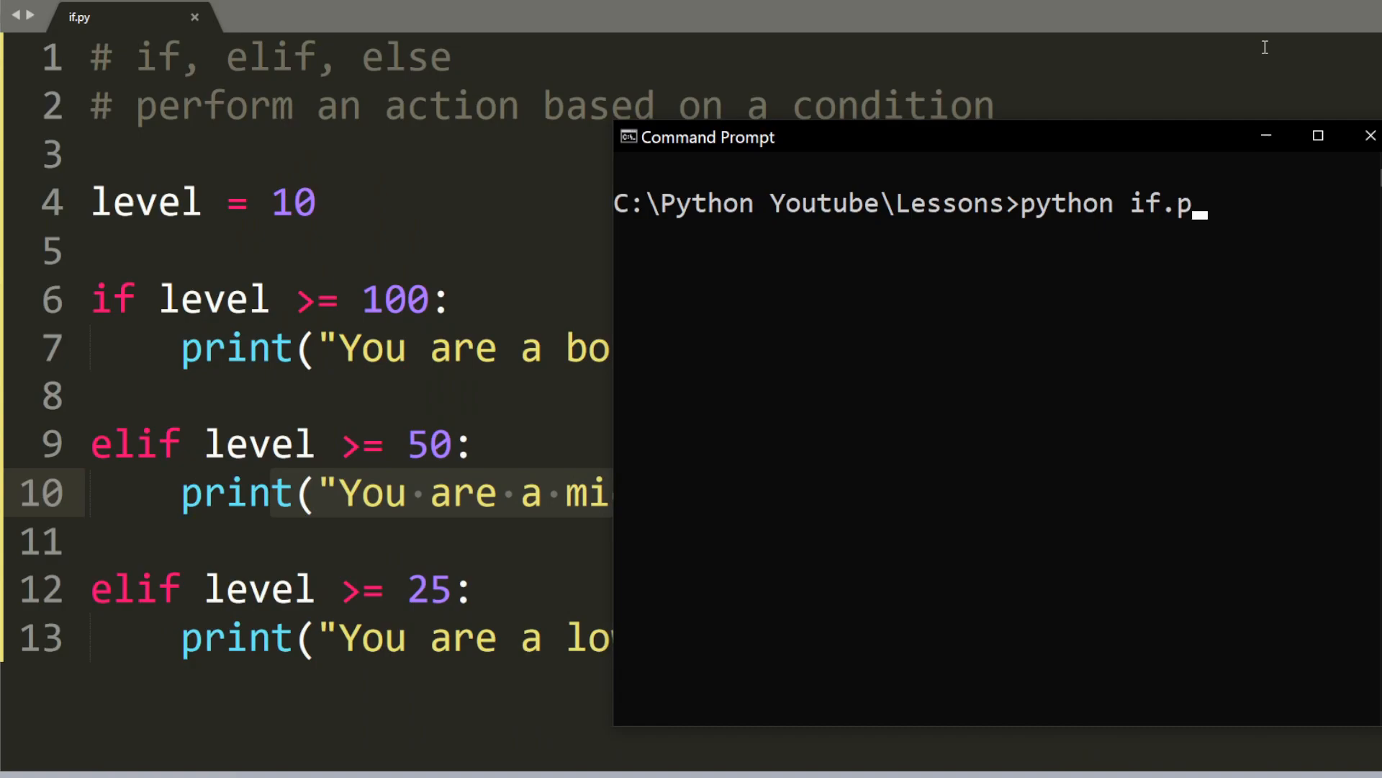
{"action": "key", "text": "Return"}
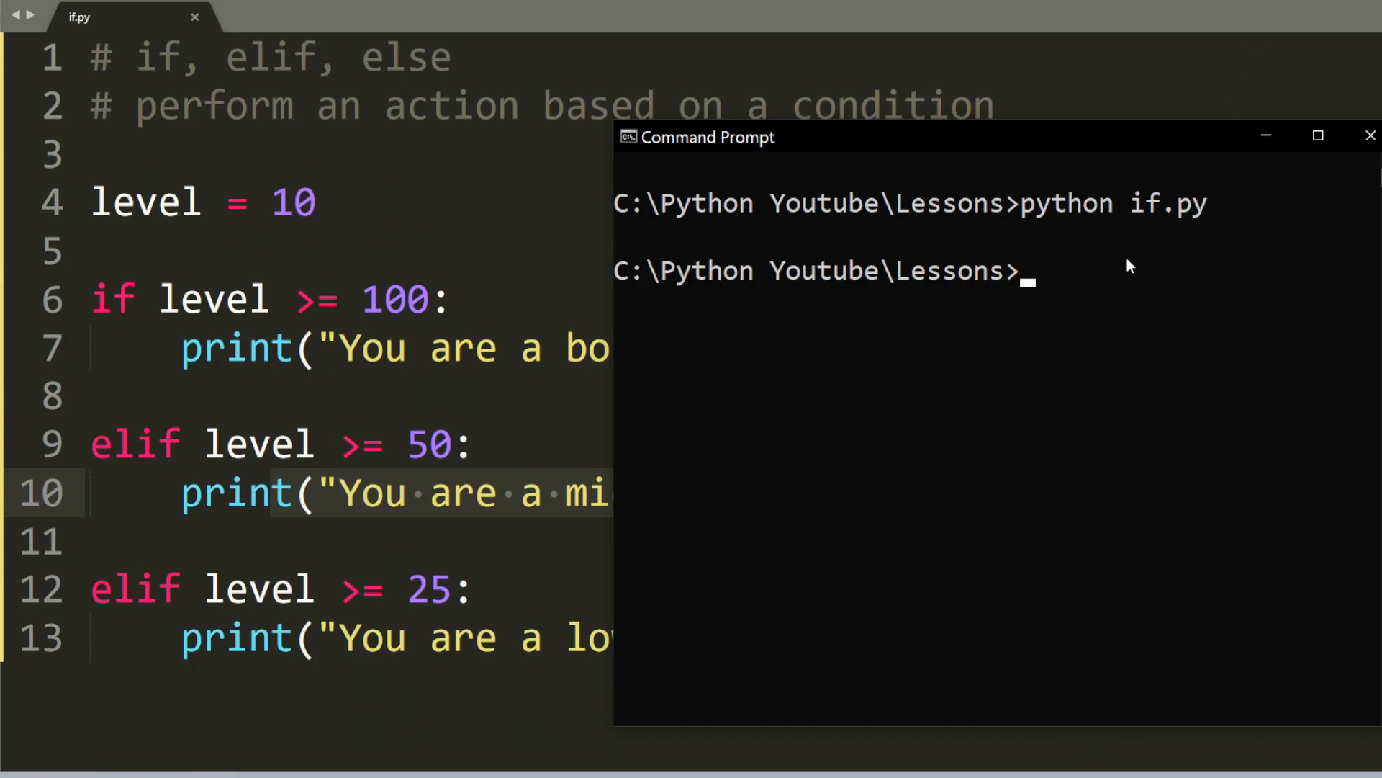
{"action": "mouse_move", "coordinate": [672, 269]}
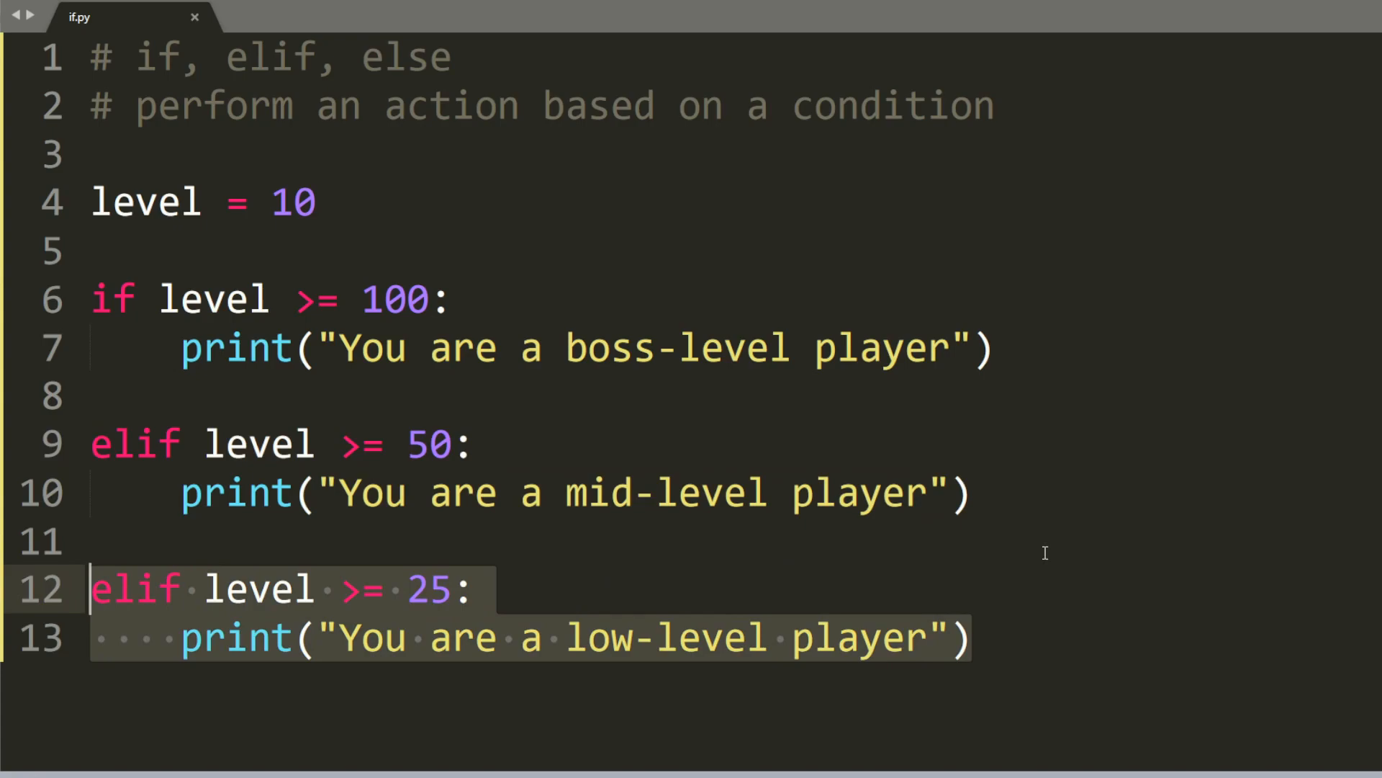
{"action": "mouse_move", "coordinate": [1181, 519]}
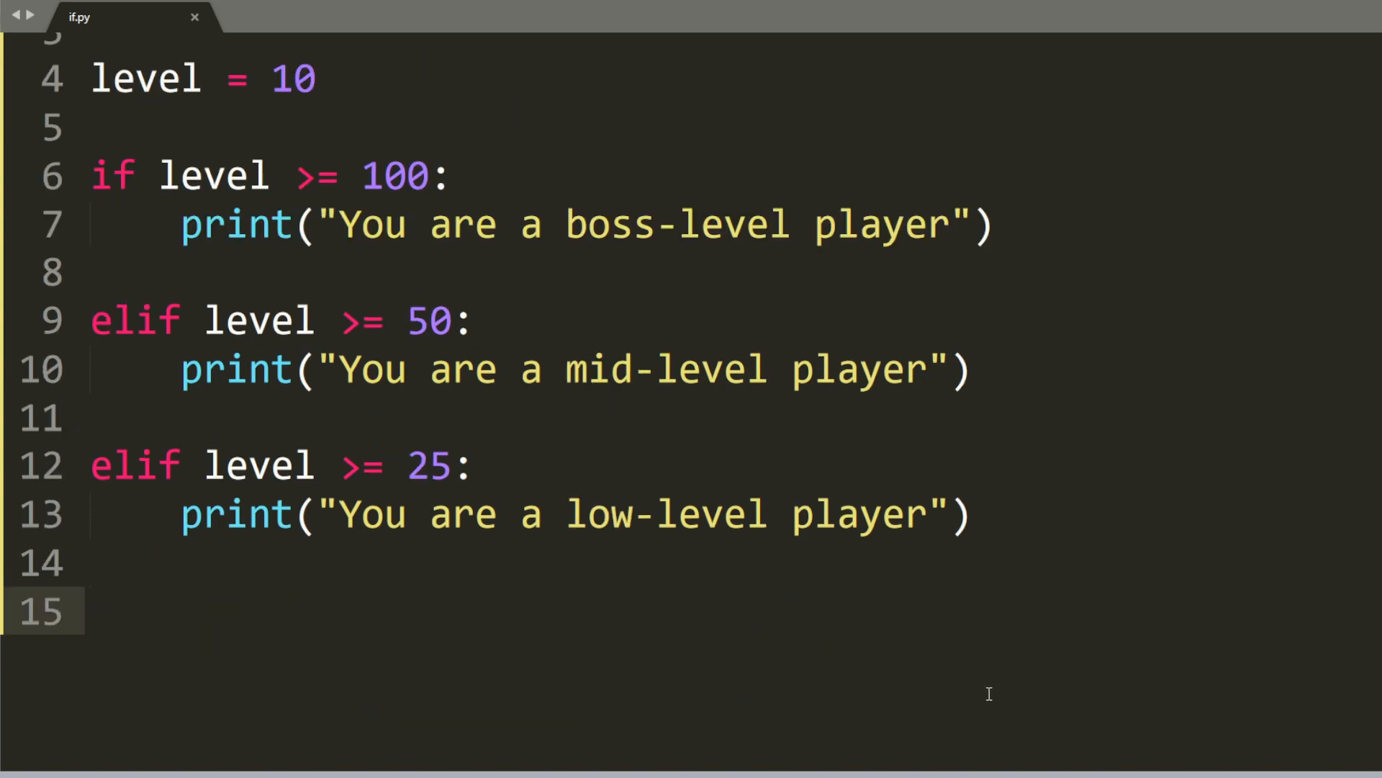
- Add an else: branch that prints "You are a beginner"
{"action": "type", "text": "else:"}
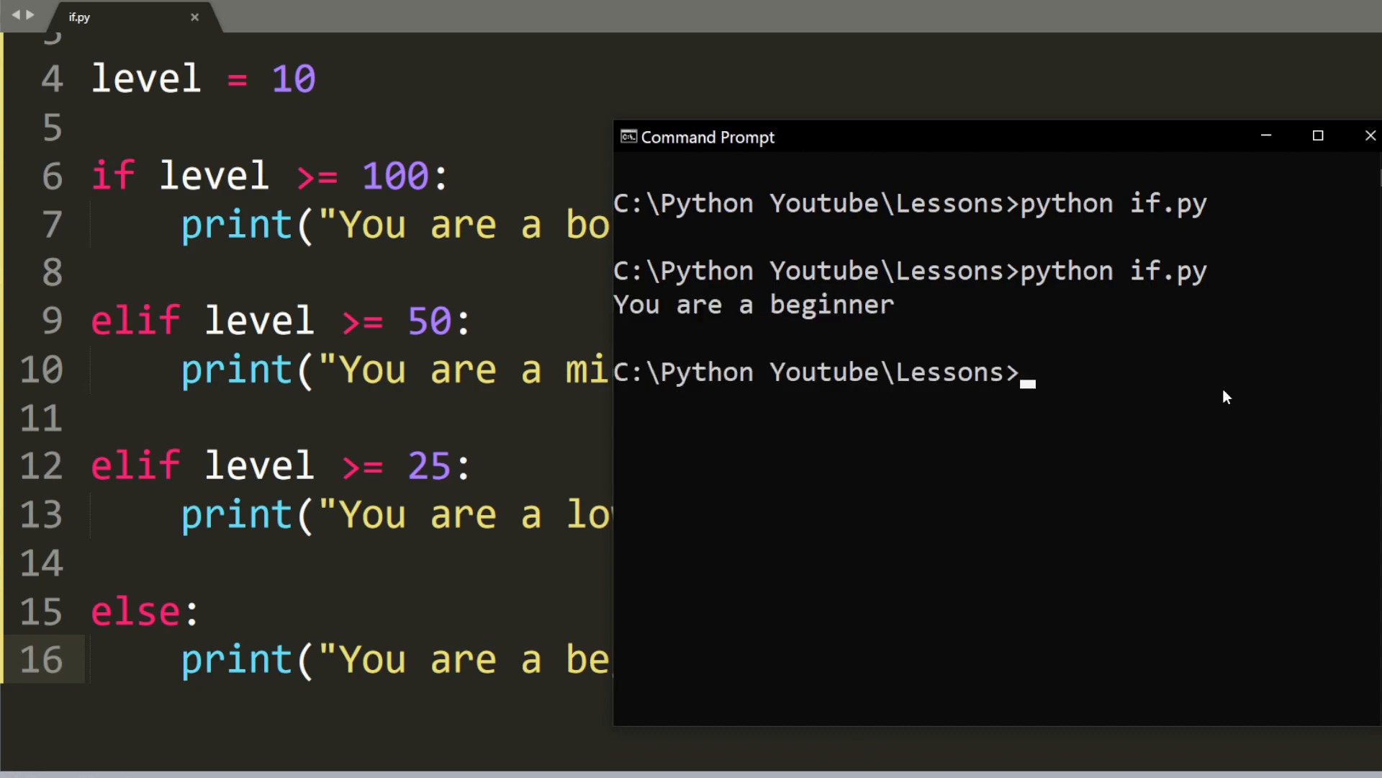
{"action": "mouse_move", "coordinate": [774, 340]}
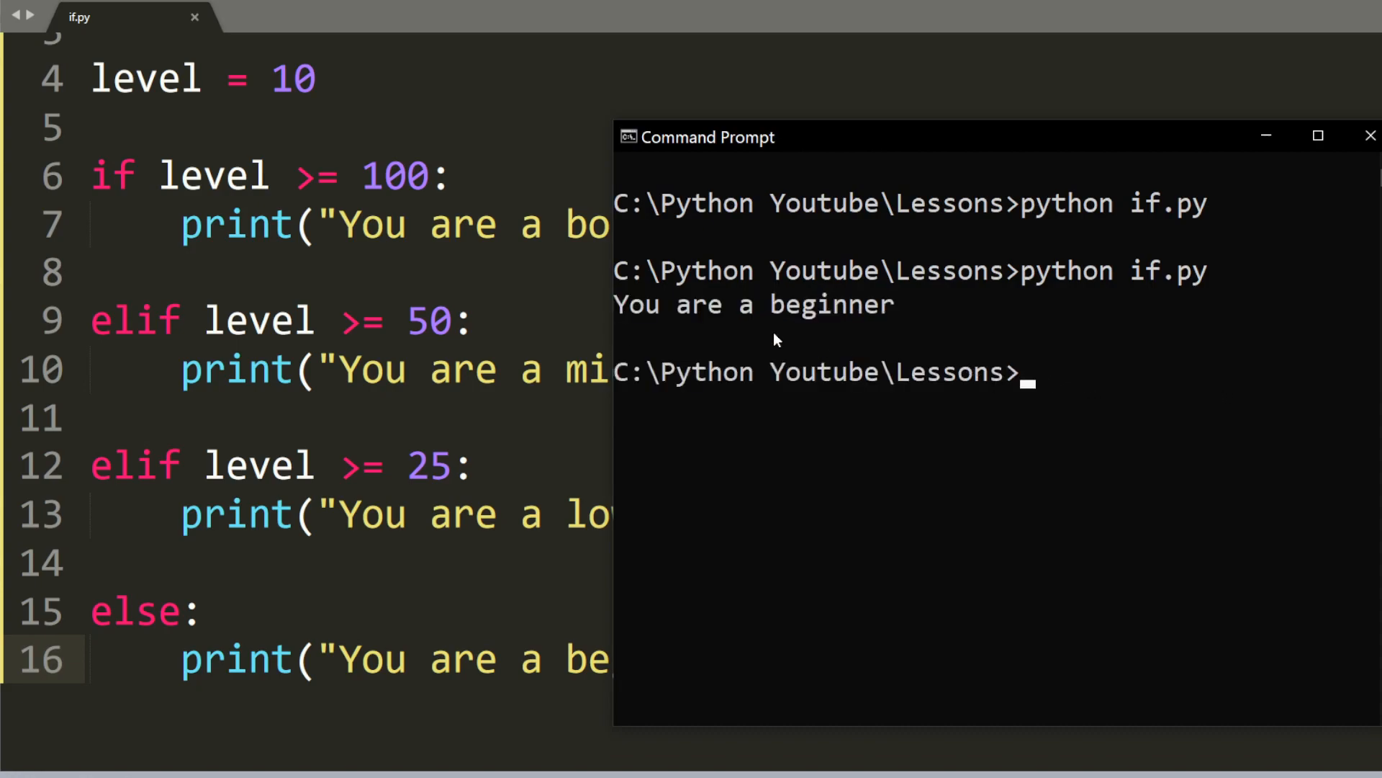
{"action": "mouse_move", "coordinate": [744, 311]}
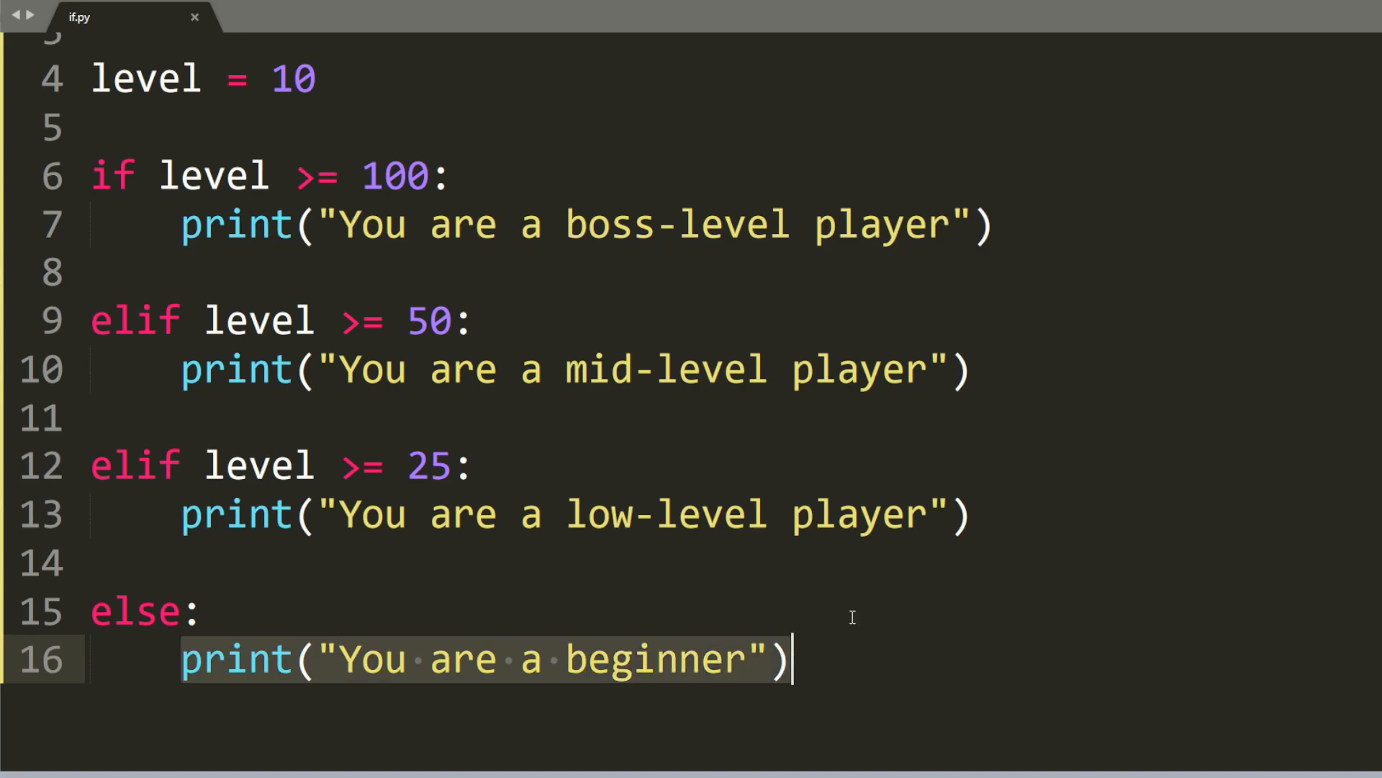
{"action": "mouse_move", "coordinate": [493, 567]}
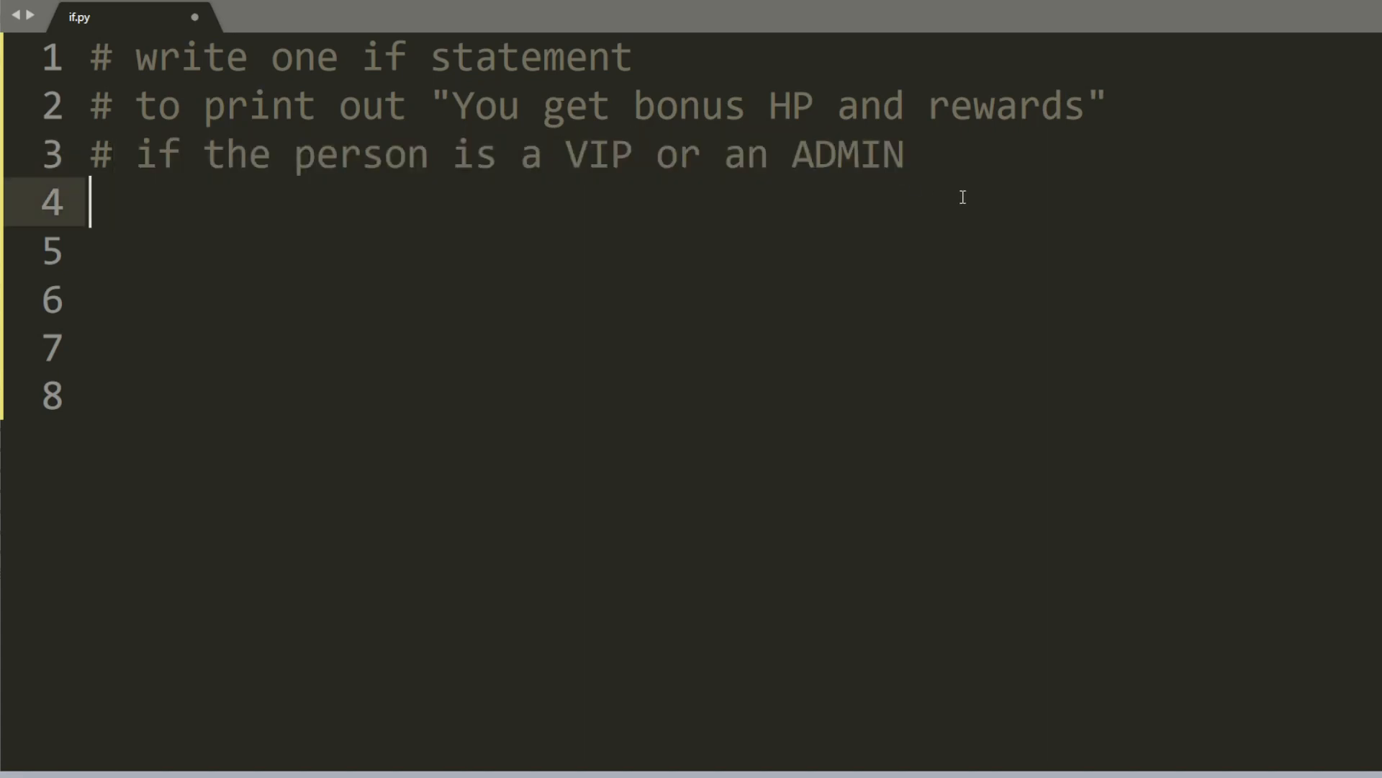
- Set status = "VIP" and write if status in ("VIP", "ADMIN"):
{"action": "type", "text": "status"}
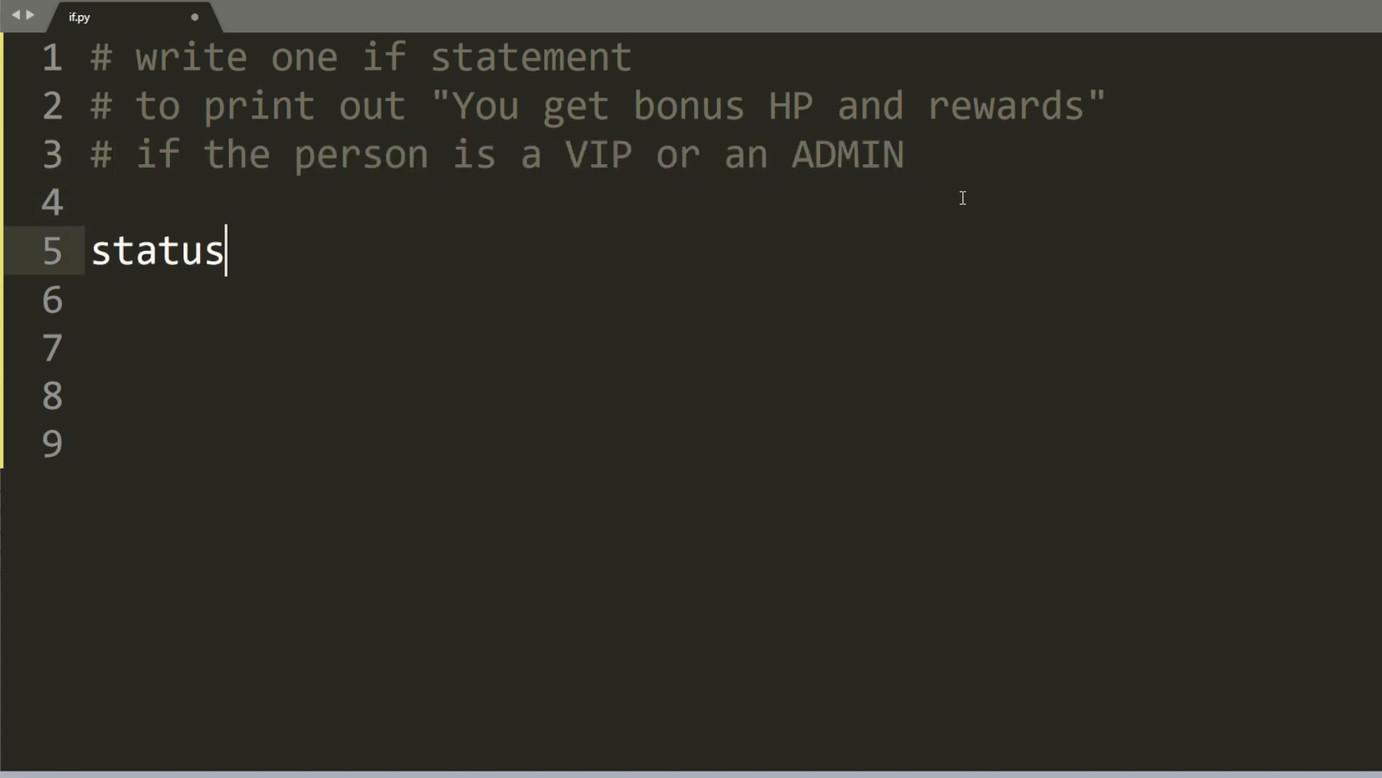
{"action": "type", "text": "= \" V"}
{"action": "left_click", "coordinate": [735, 345]}
{"action": "type", "text": "if status in (\""}
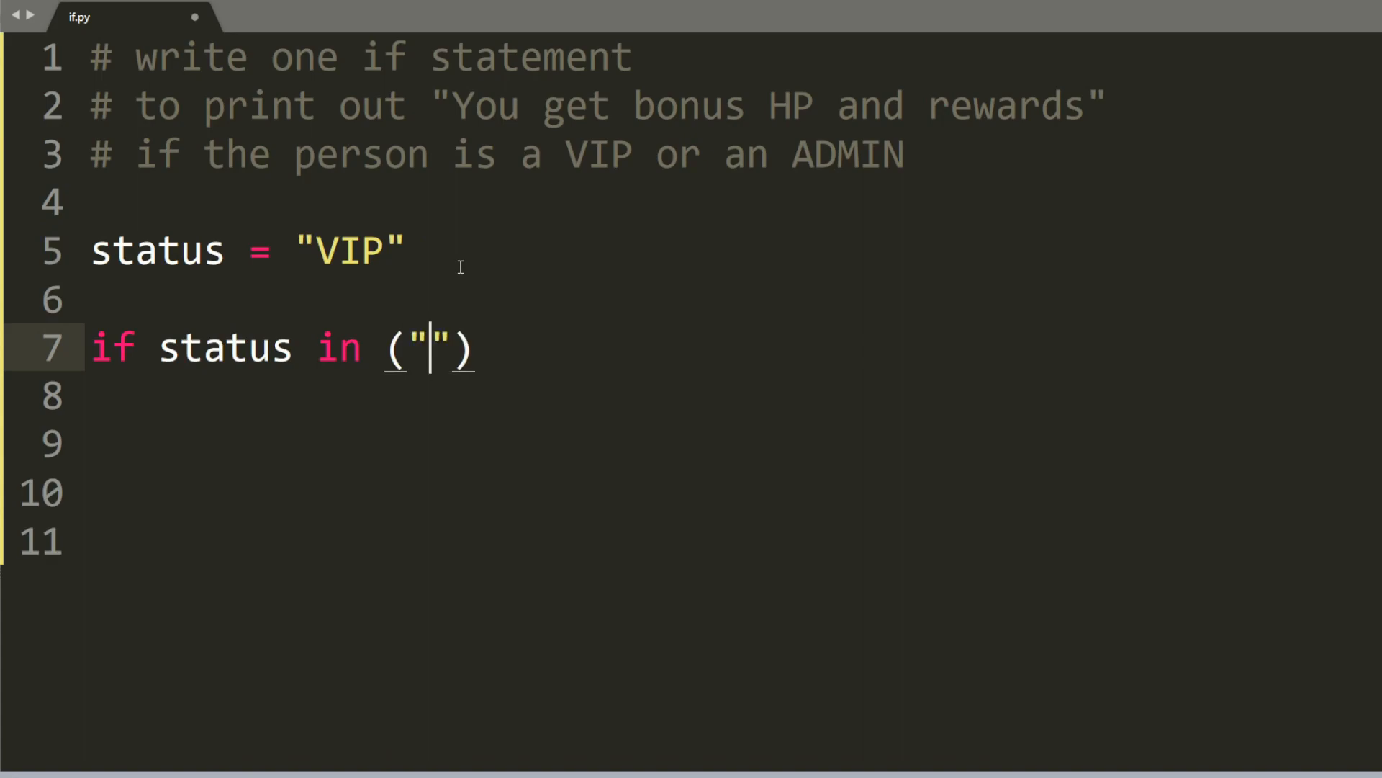
{"action": "type", "text": "VIP"}
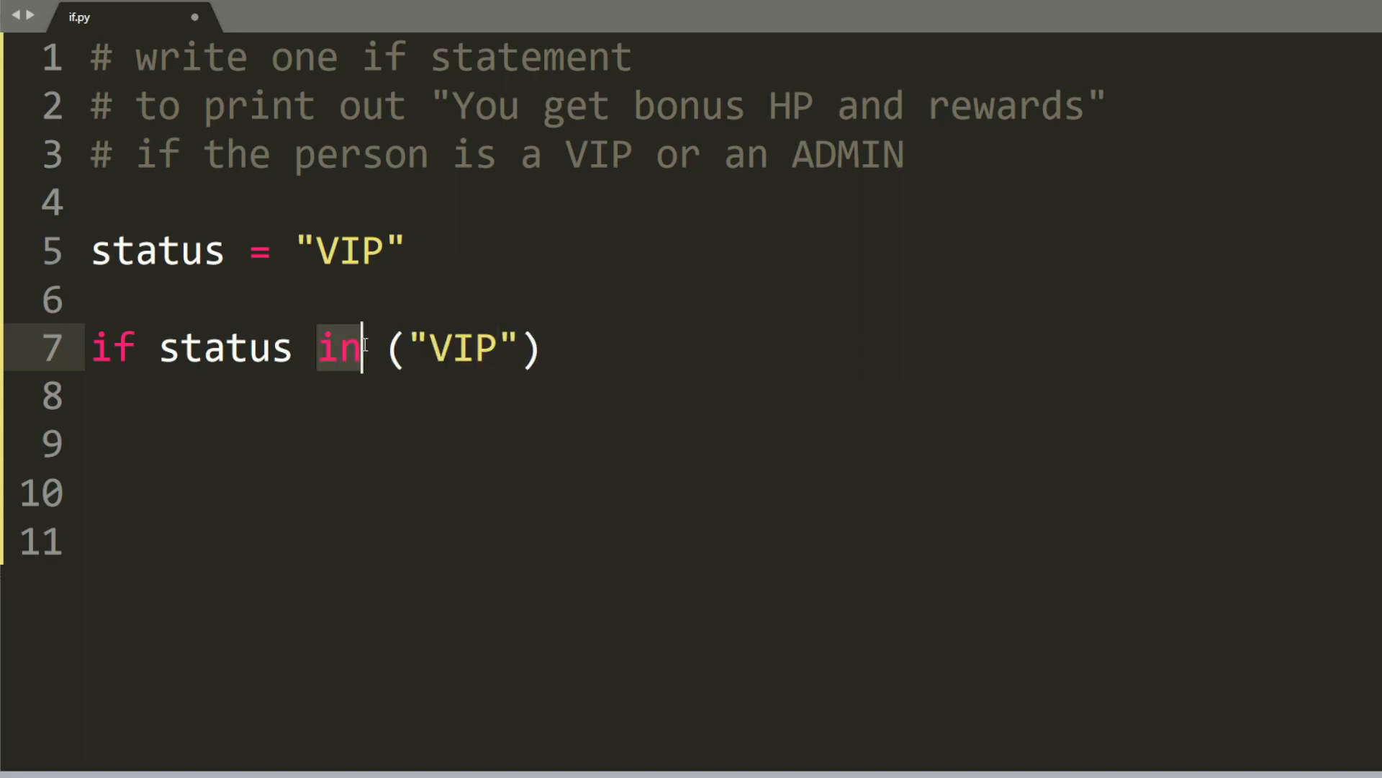
{"action": "type", "text": ", \"\""}
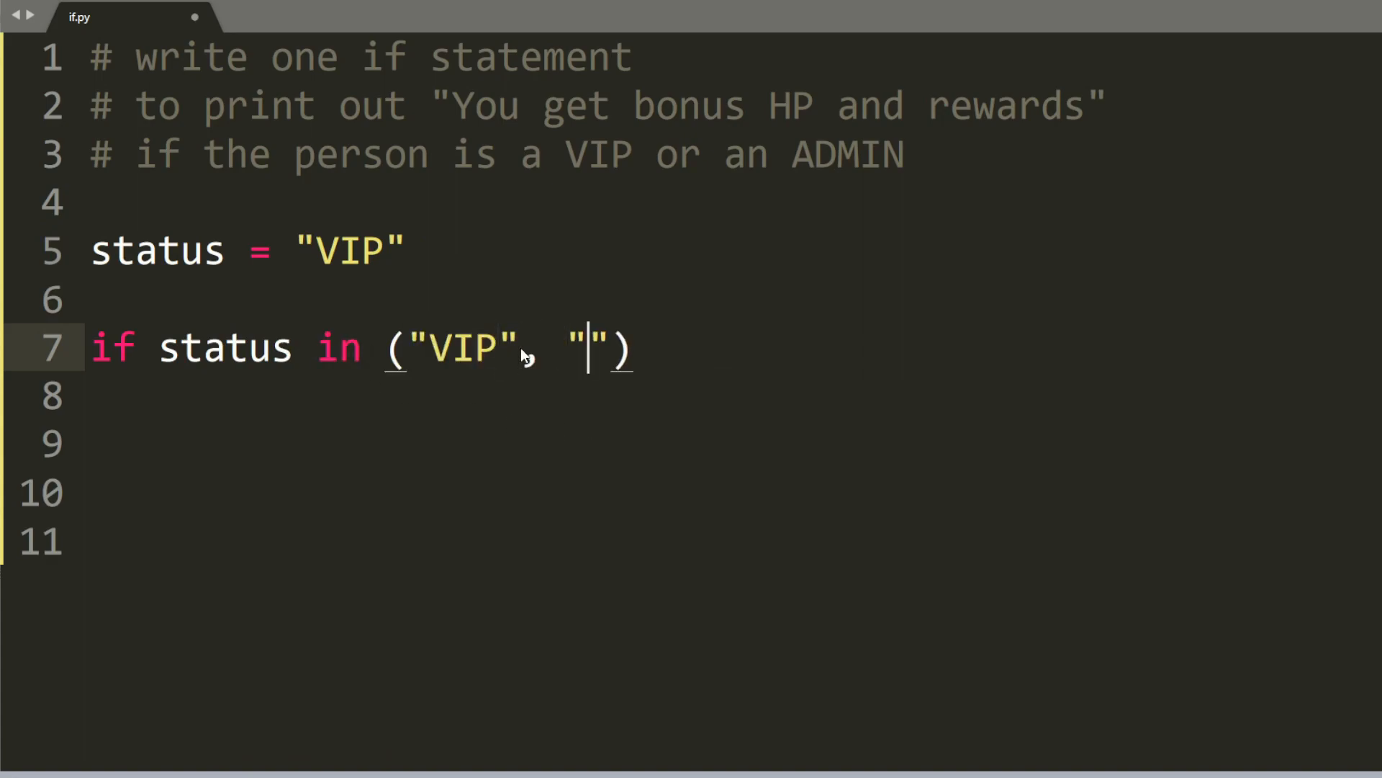
{"action": "type", "text": "ADMIN\"):"}
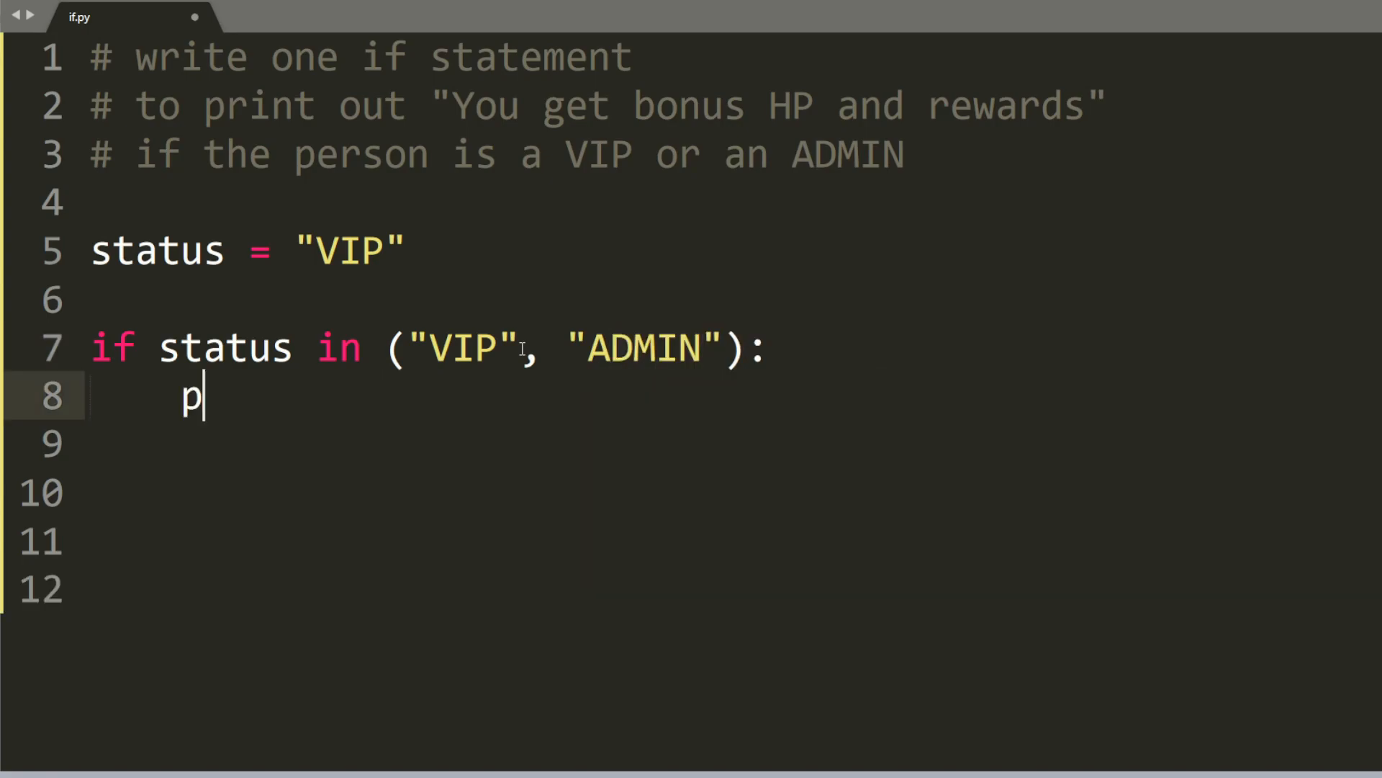
- Print "You get bonus HP and rewards" inside the status check
{"action": "type", "text": "rint(\"You get bon\")"}
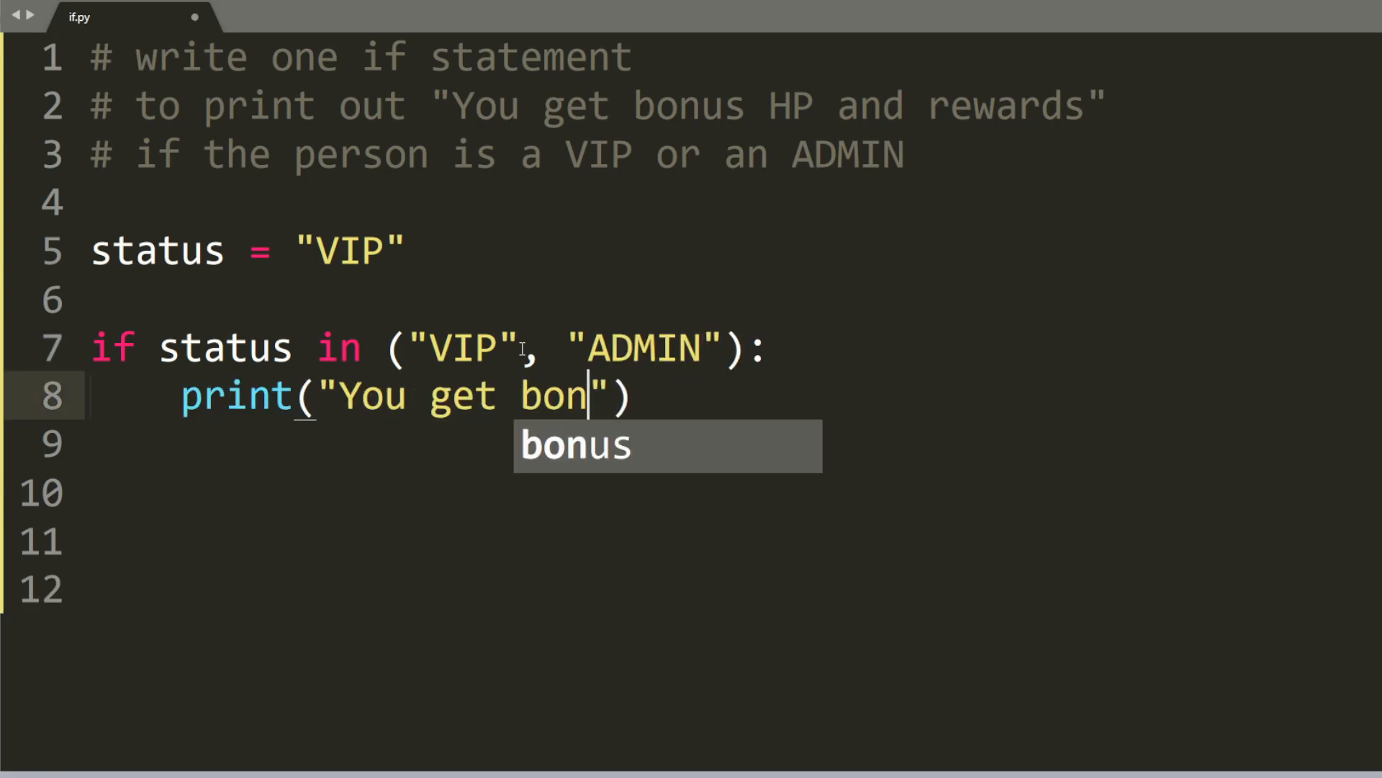
{"action": "type", "text": "us HP and rewwards"}
{"action": "left_click", "coordinate": [497, 155]}
{"action": "type", "text": "NOT "}
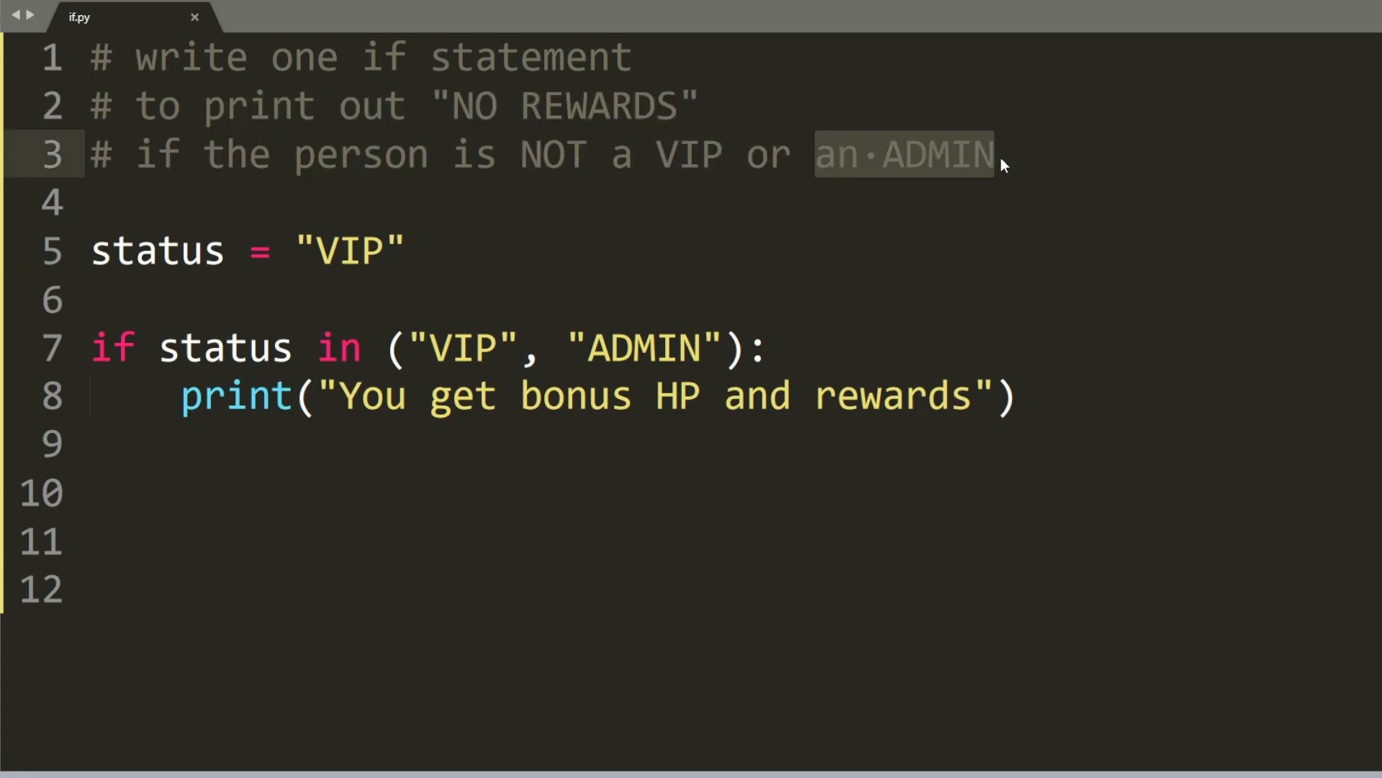
- Use not in for the check, set status to BEGINNER and change the message to NO REWARDS
{"action": "left_click", "coordinate": [317, 347]}
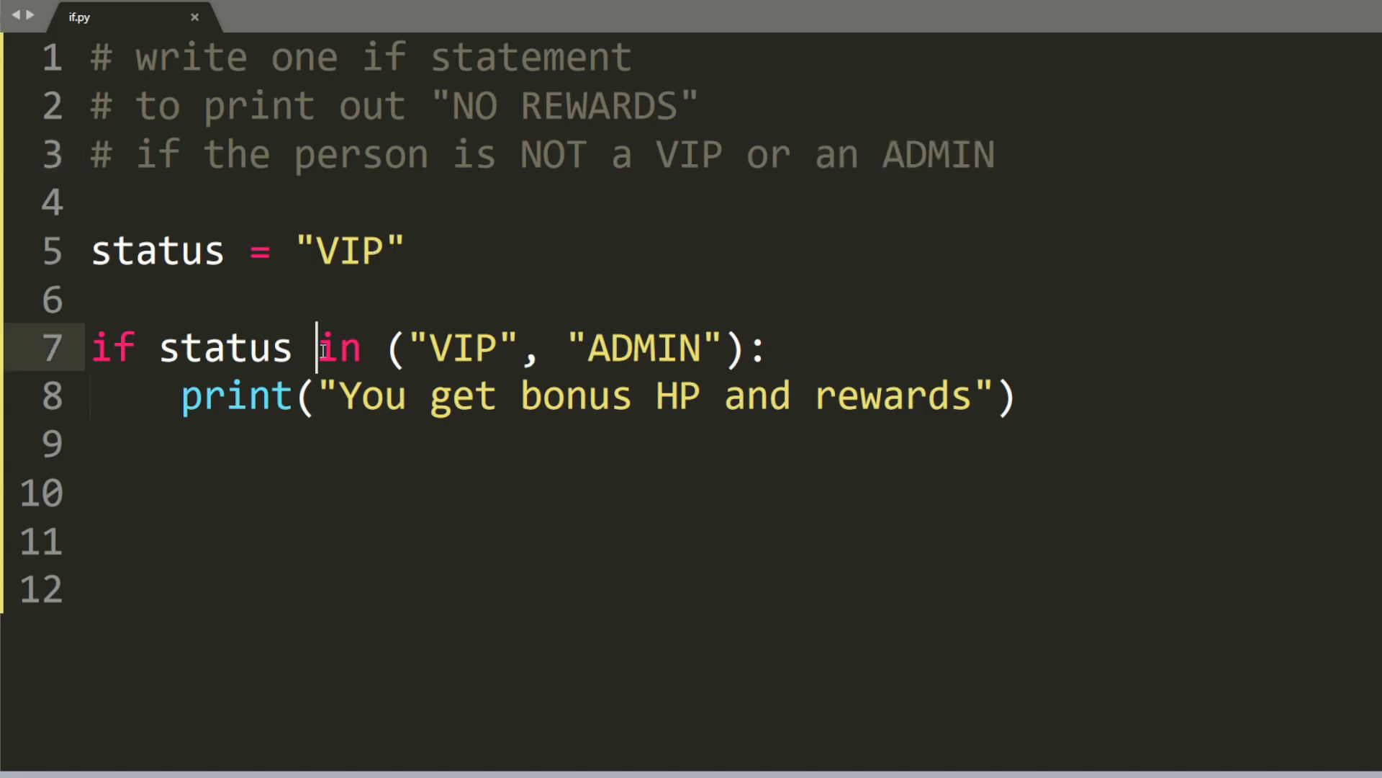
{"action": "type", "text": "not"}
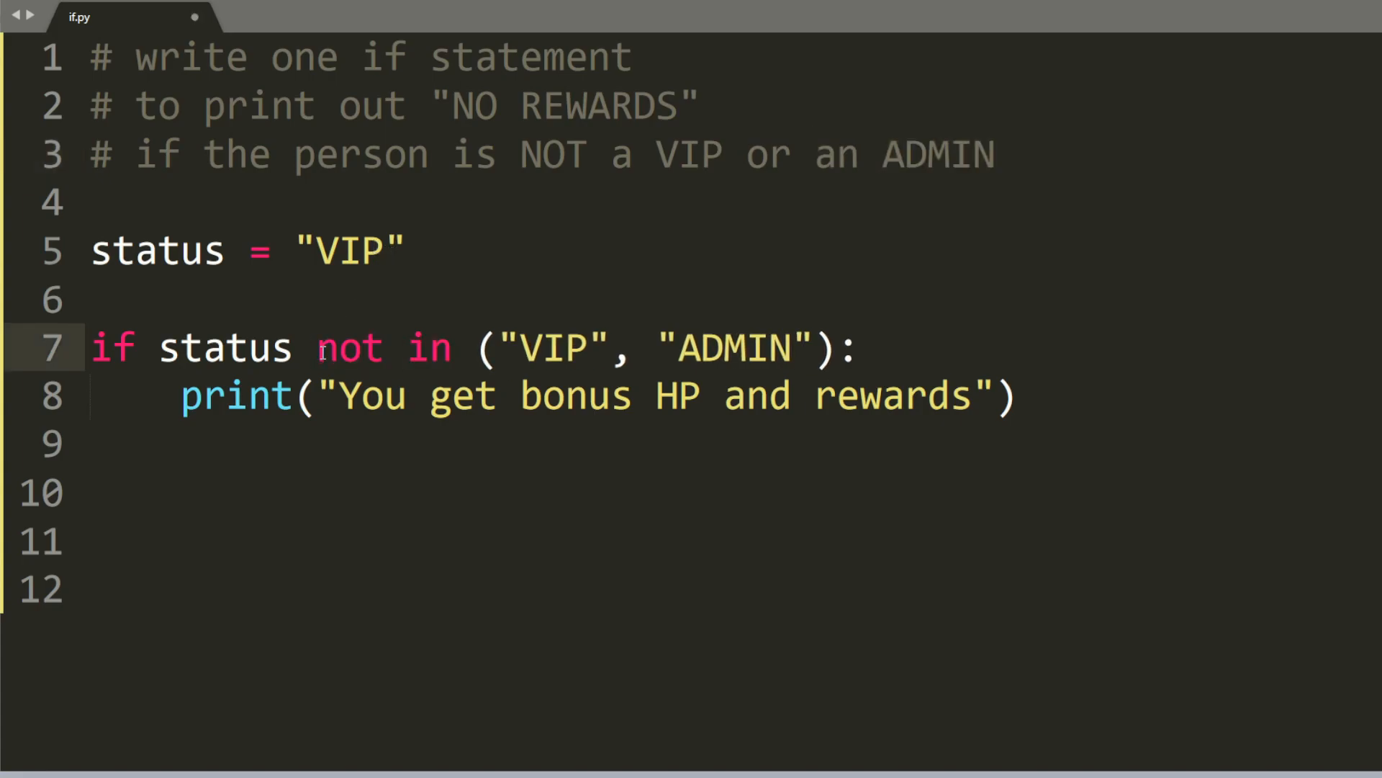
{"action": "double_click", "coordinate": [347, 249]}
{"action": "type", "text": "BEG"}
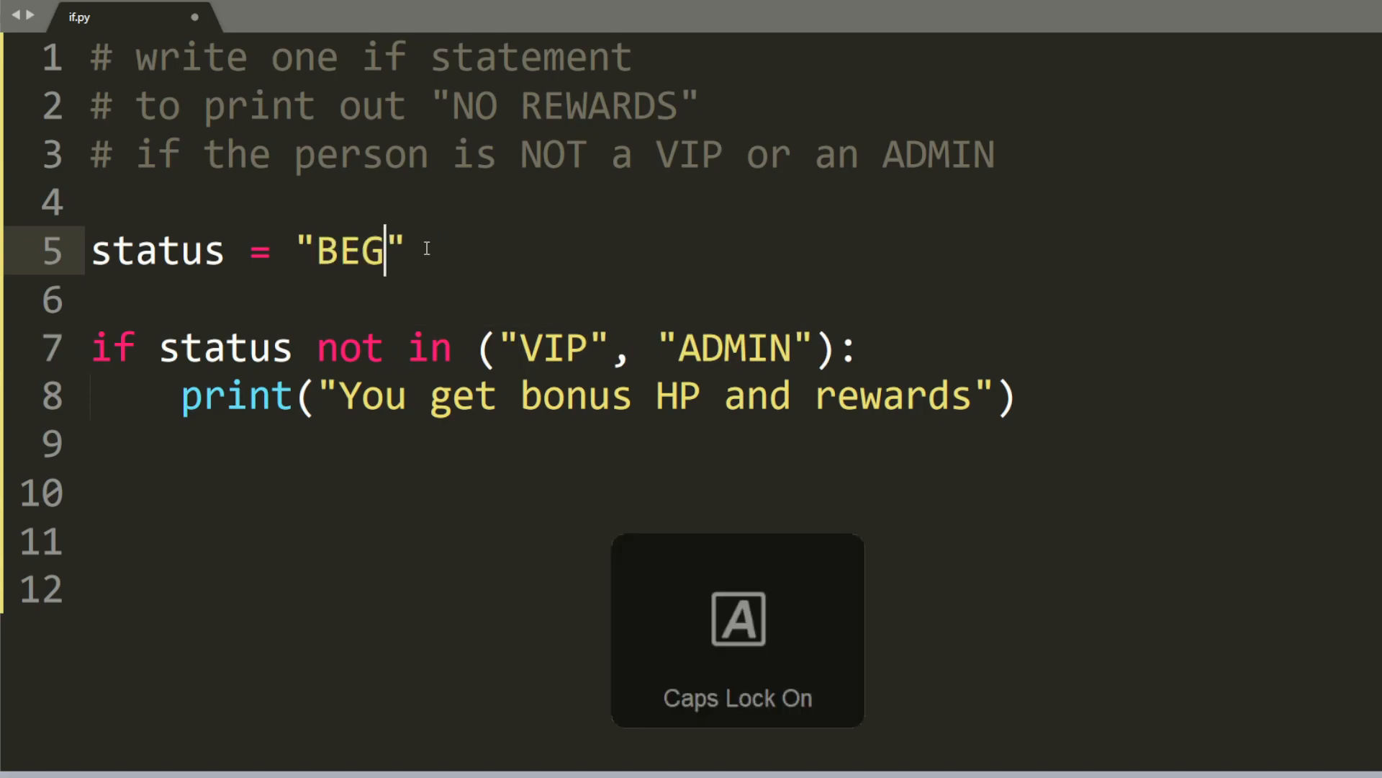
{"action": "type", "text": "INNER"}
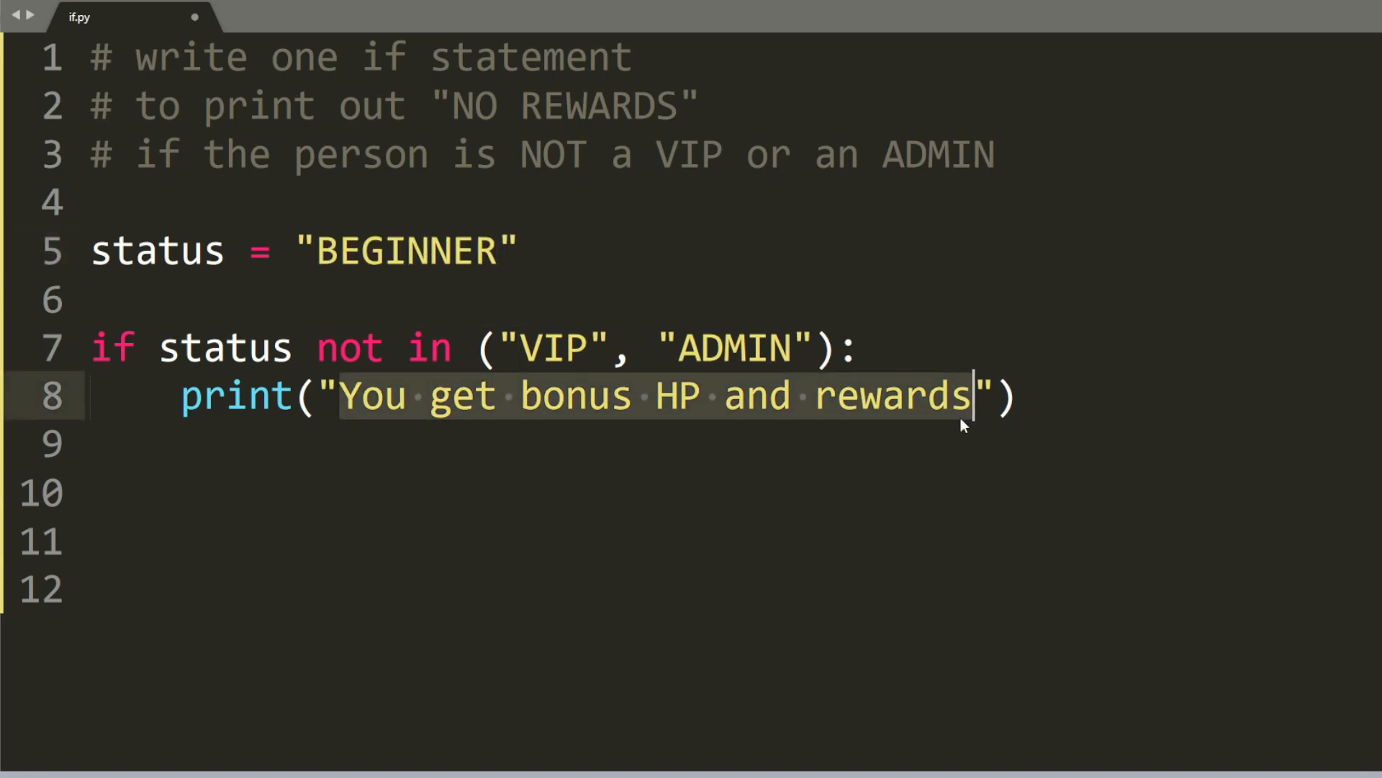
{"action": "type", "text": "no"}
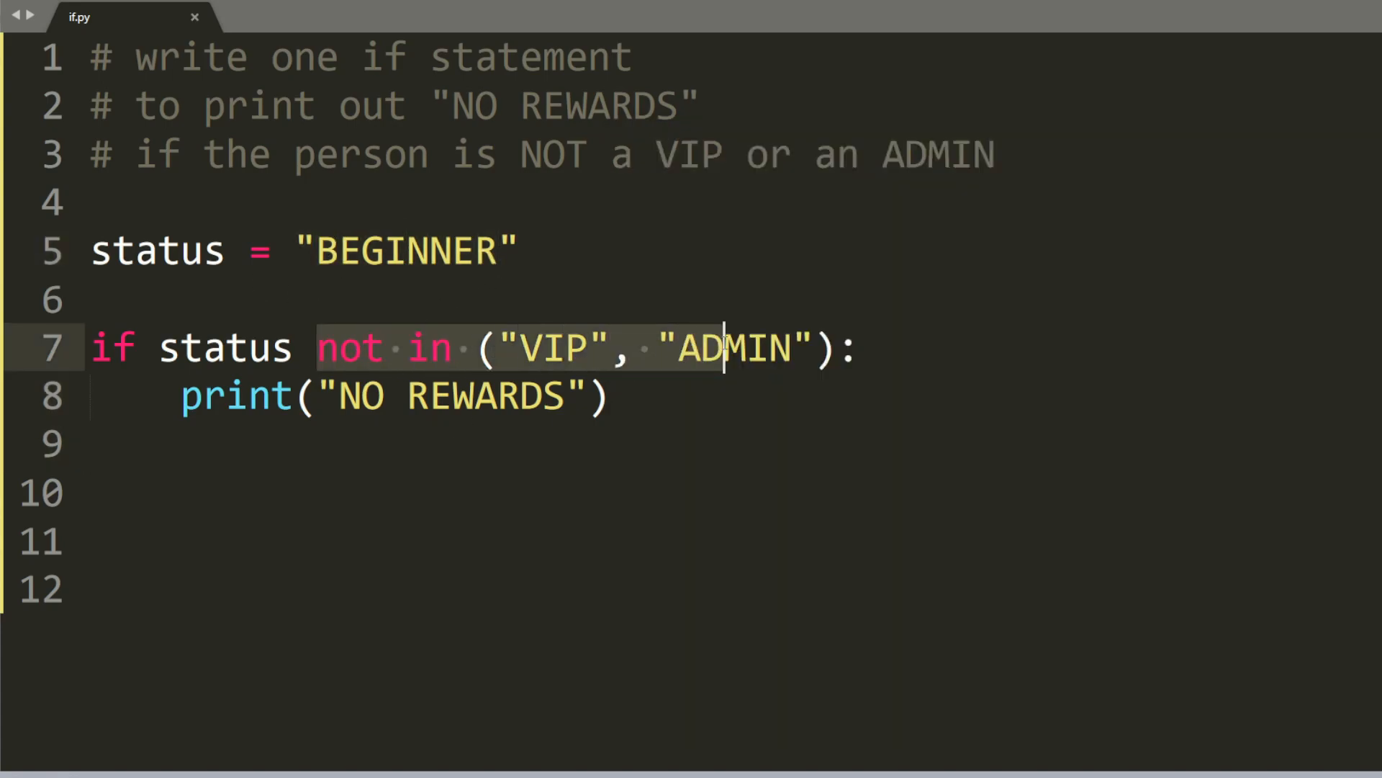
- Rewrite the condition as not(status == "VIP" or status == "ADMIN")
{"action": "type", "text": "not(status == \"VIP\" or status == \"ADMIN\")"}
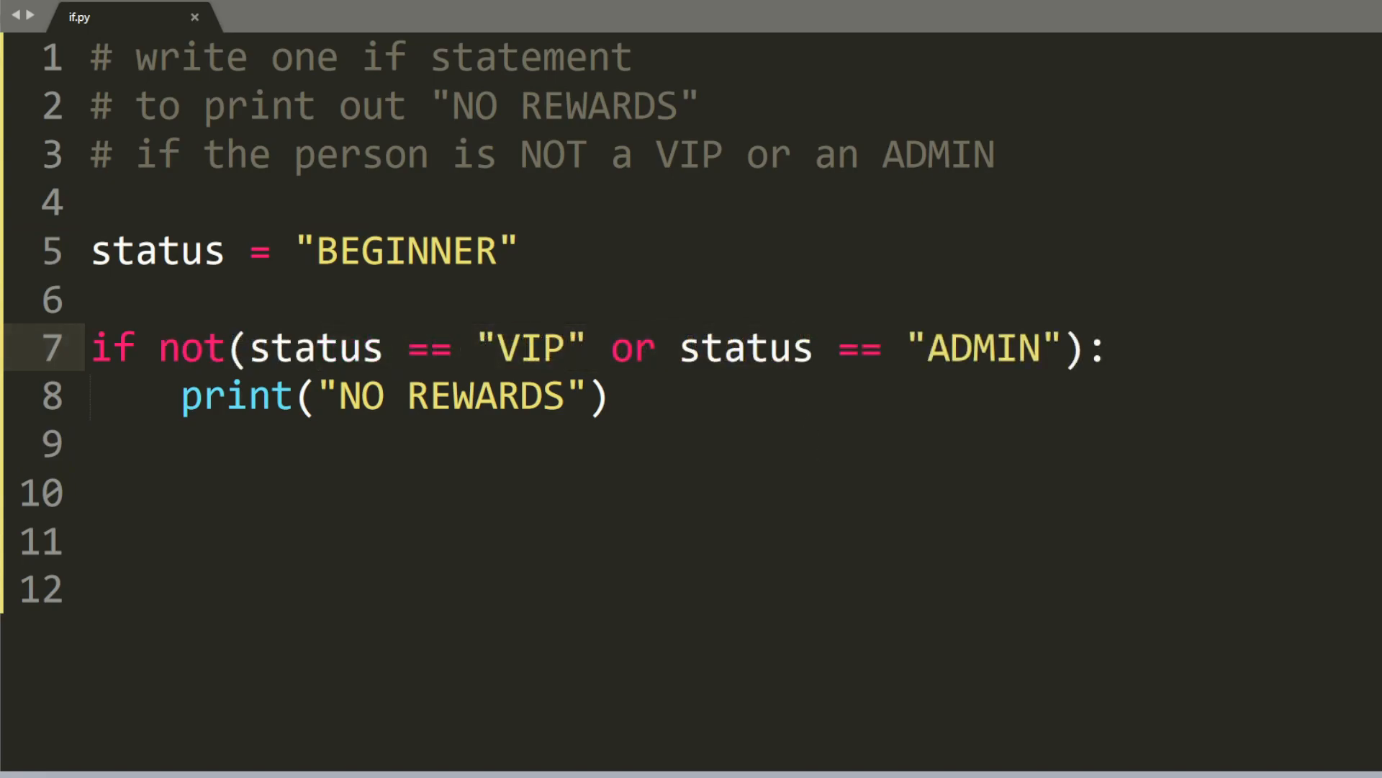
{"action": "mouse_move", "coordinate": [209, 376]}
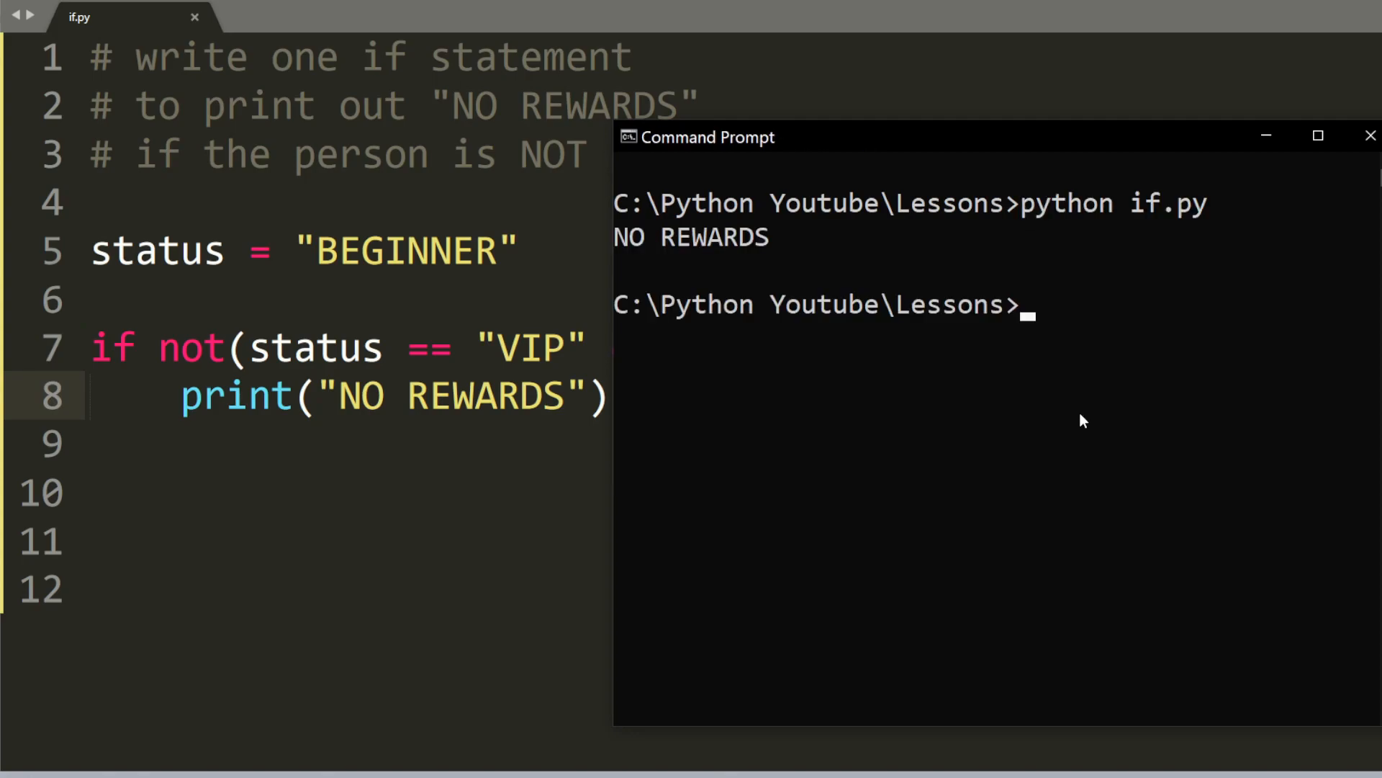
{"action": "mouse_move", "coordinate": [736, 244]}
{"action": "type", "text": "# not(a or b) = not(a) and not(b)"}
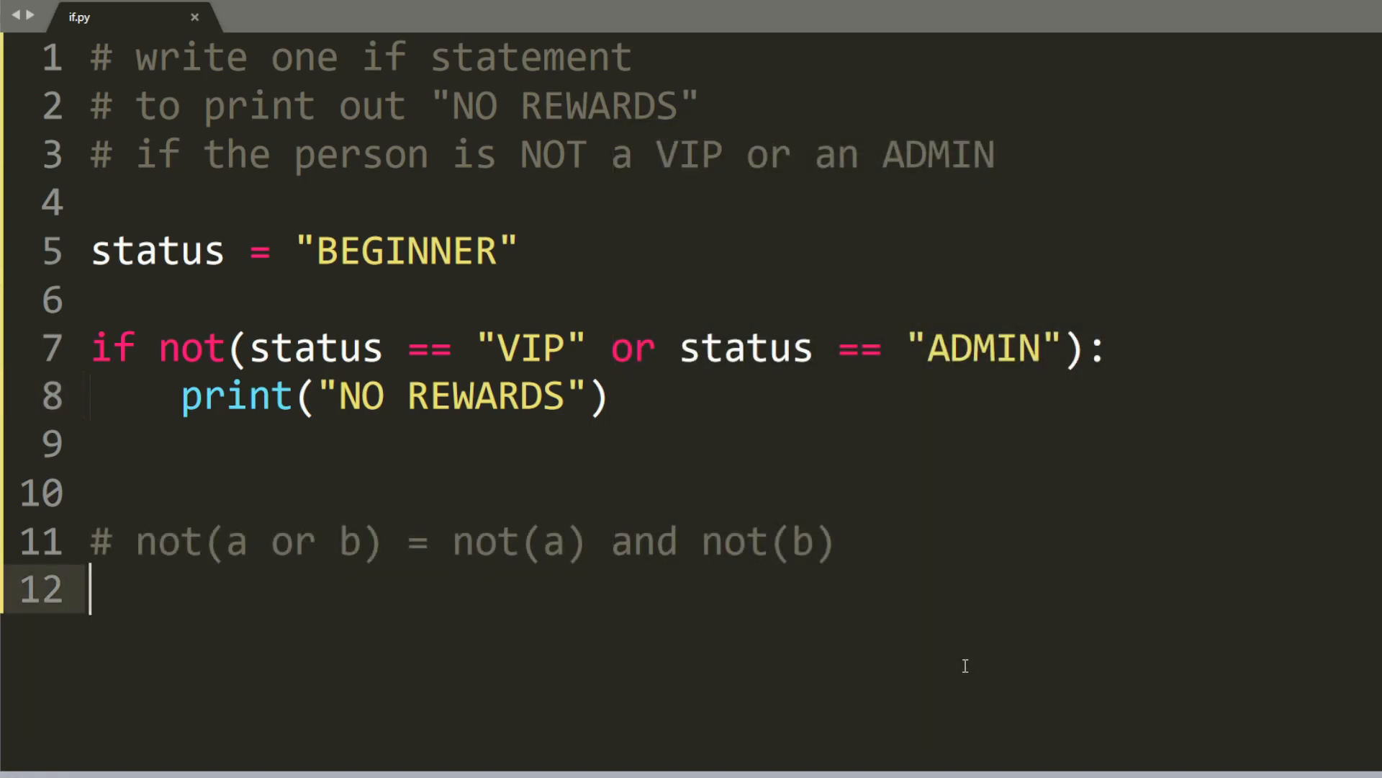
- Write if status != "VIP" and status != "ADMIN": replacing the not(...) check
{"action": "left_click", "coordinate": [247, 541]}
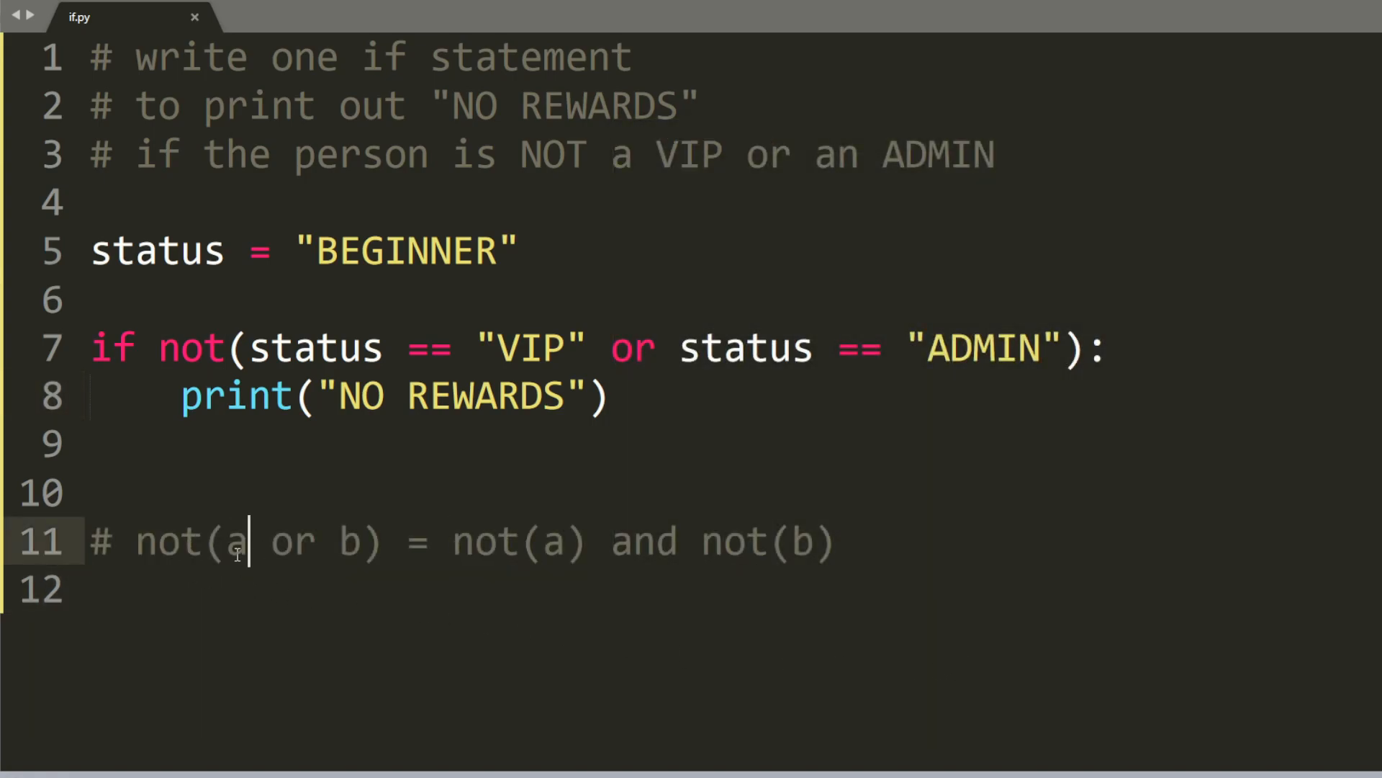
{"action": "double_click", "coordinate": [194, 541]}
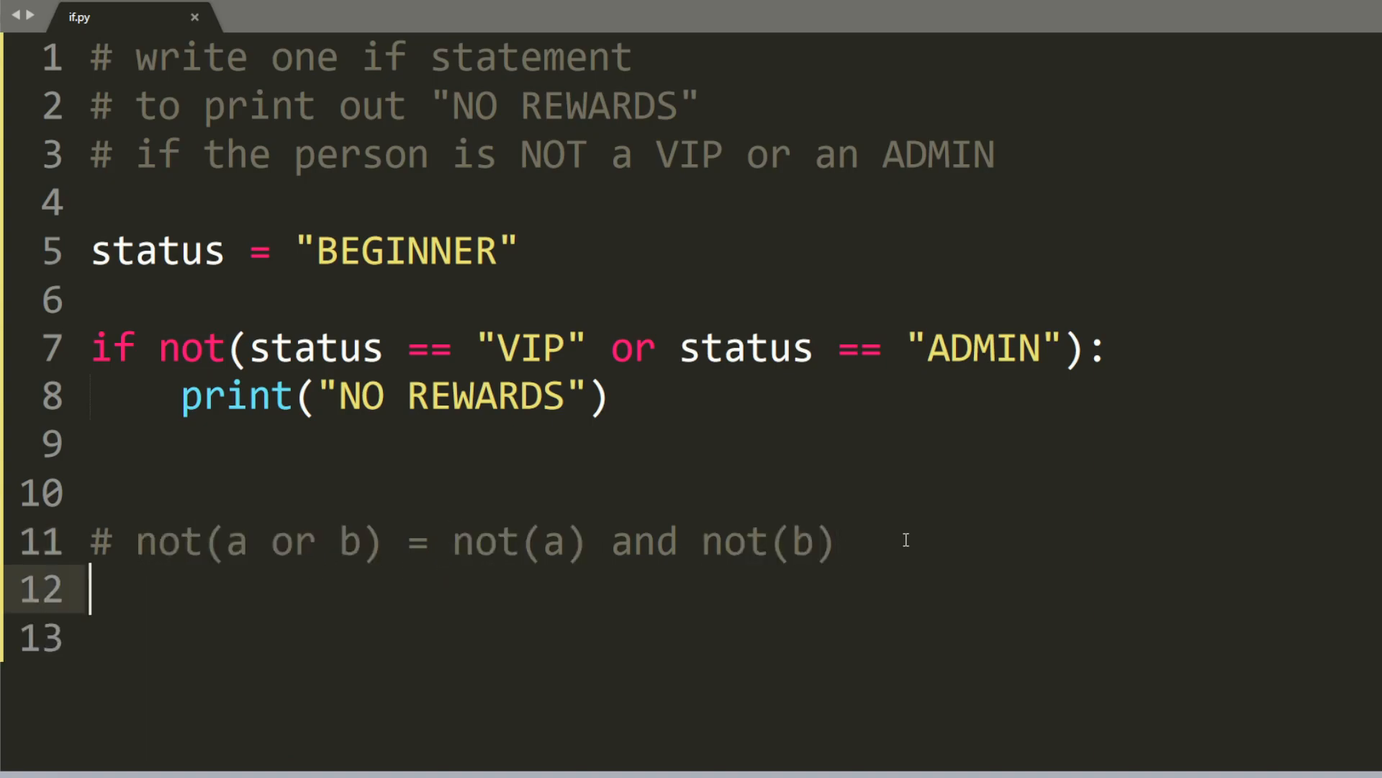
{"action": "type", "text": "if status !="}
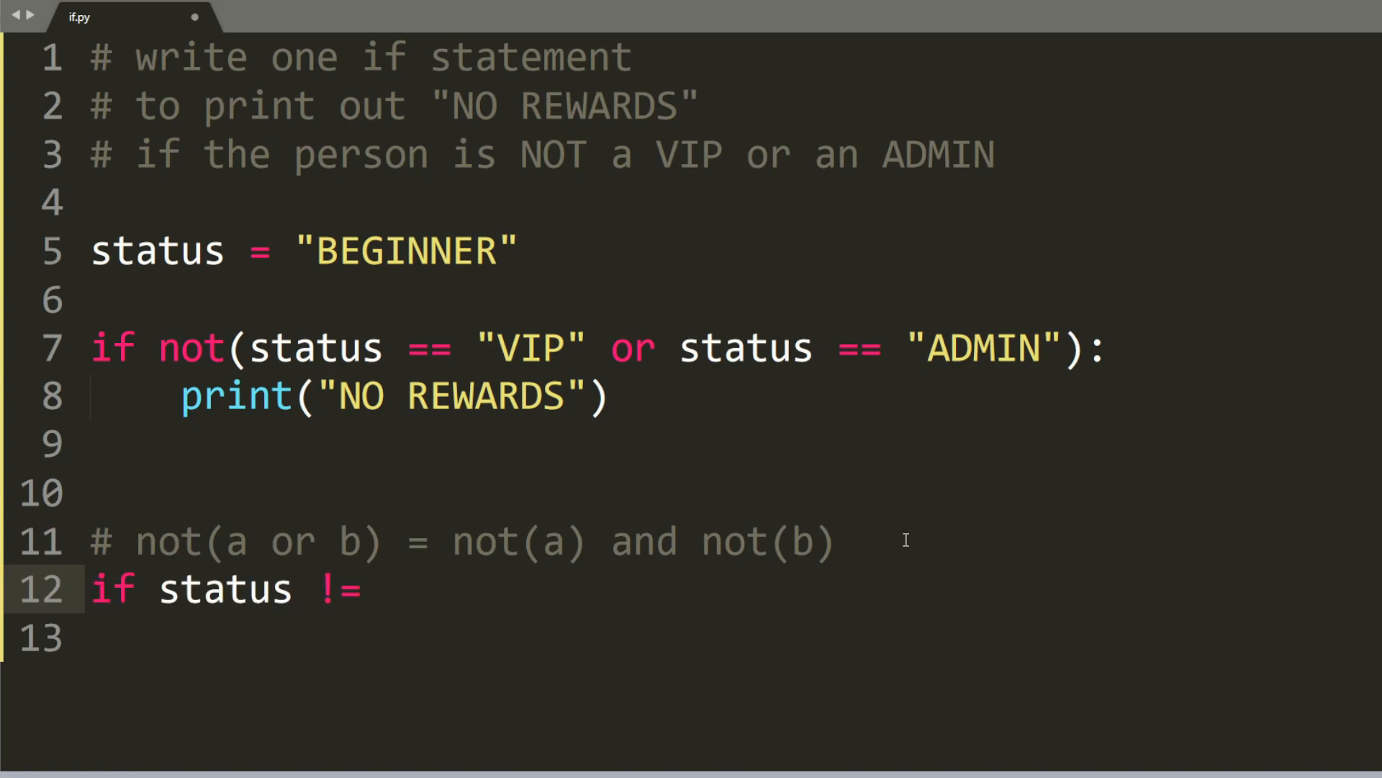
{"action": "type", "text": "\"VIP\""}
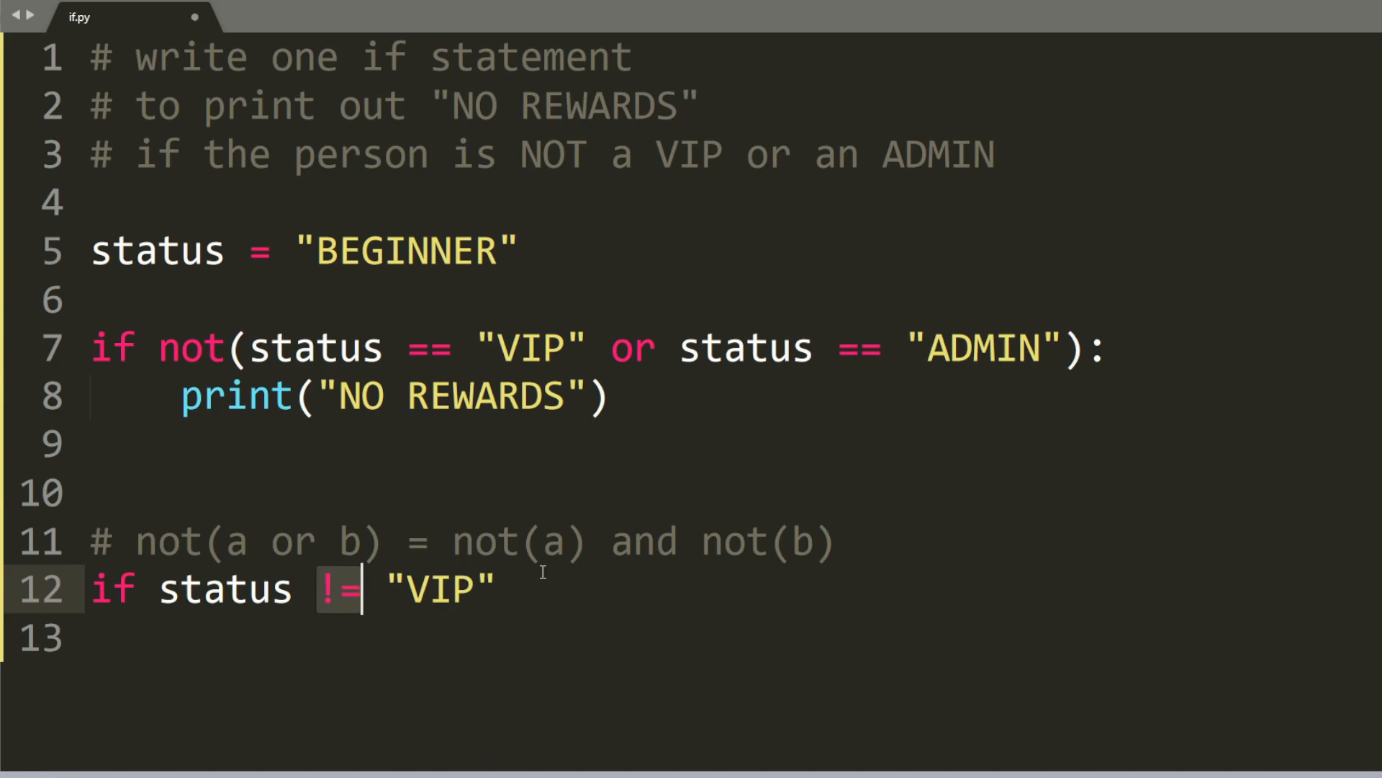
{"action": "type", "text": "and status"}
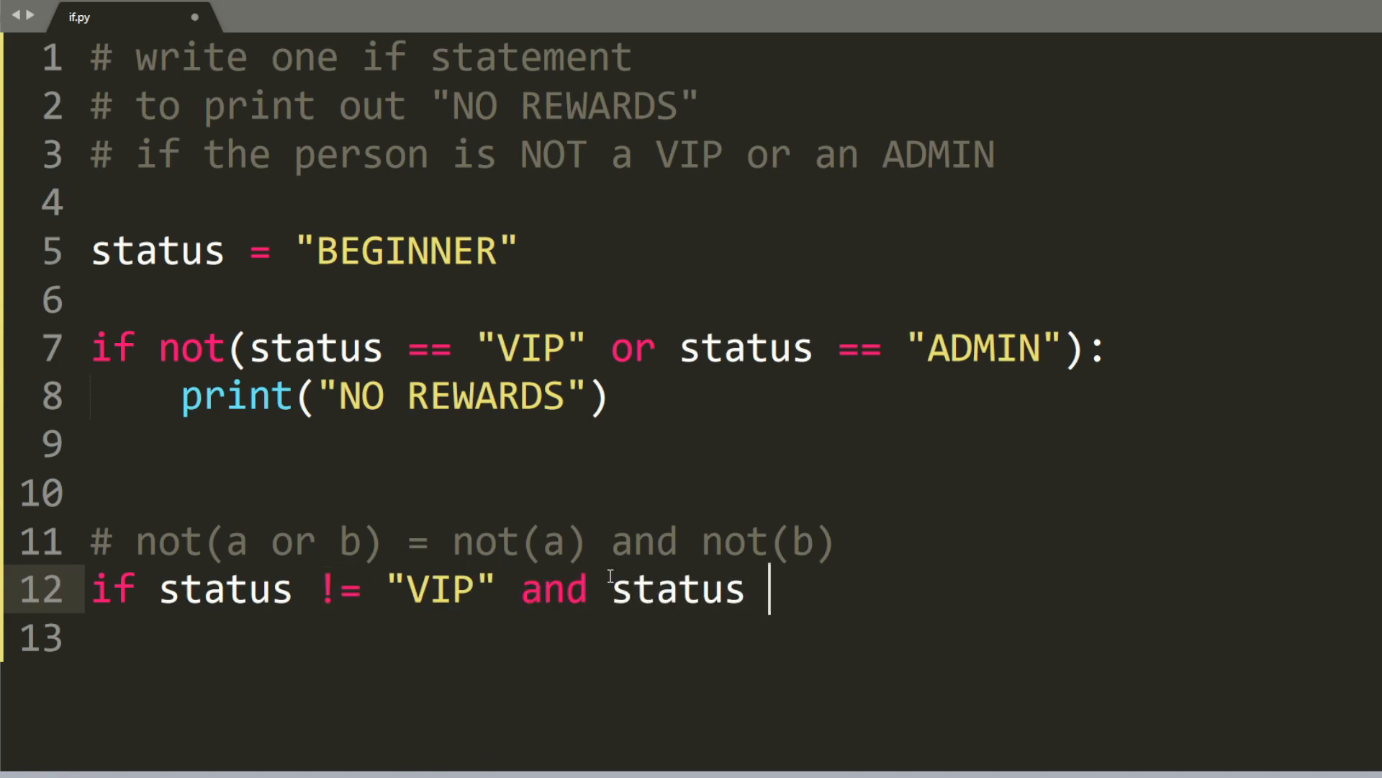
{"action": "type", "text": "!= \"ADMIN\":"}
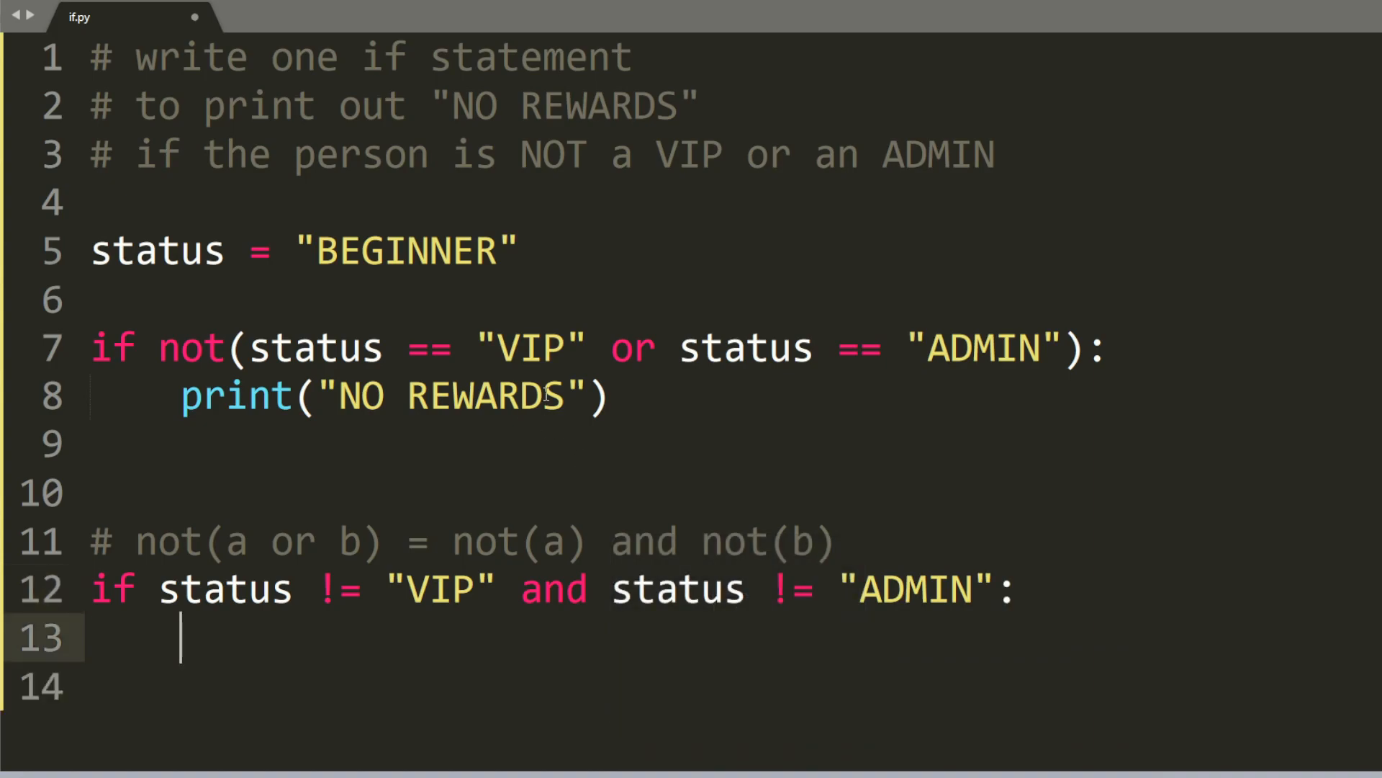
{"action": "mouse_move", "coordinate": [361, 624]}
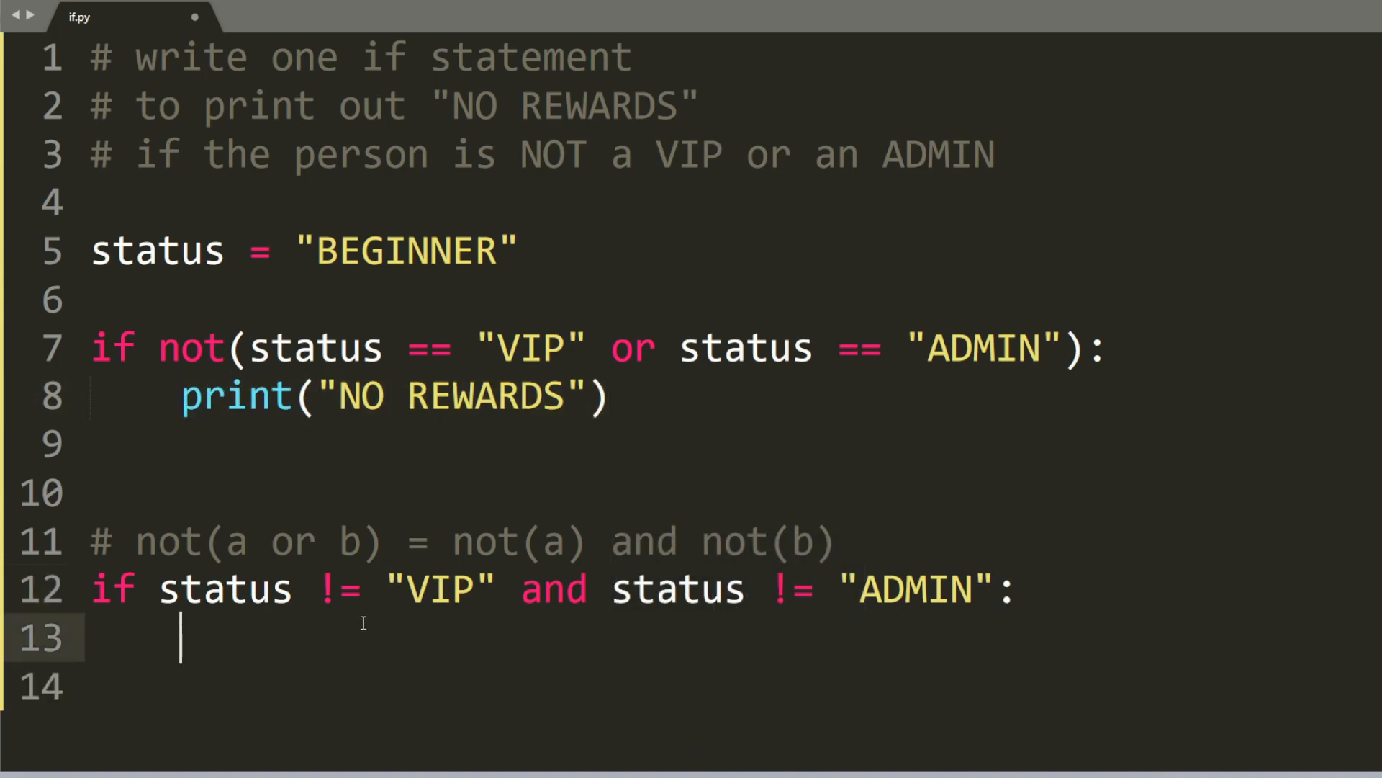
- Print "NO REWARDS" under the new condition and rerun if.py to confirm the output
{"action": "type", "text": "print(\"NO REWARDS\")"}
{"action": "type", "text": "python if.py"}
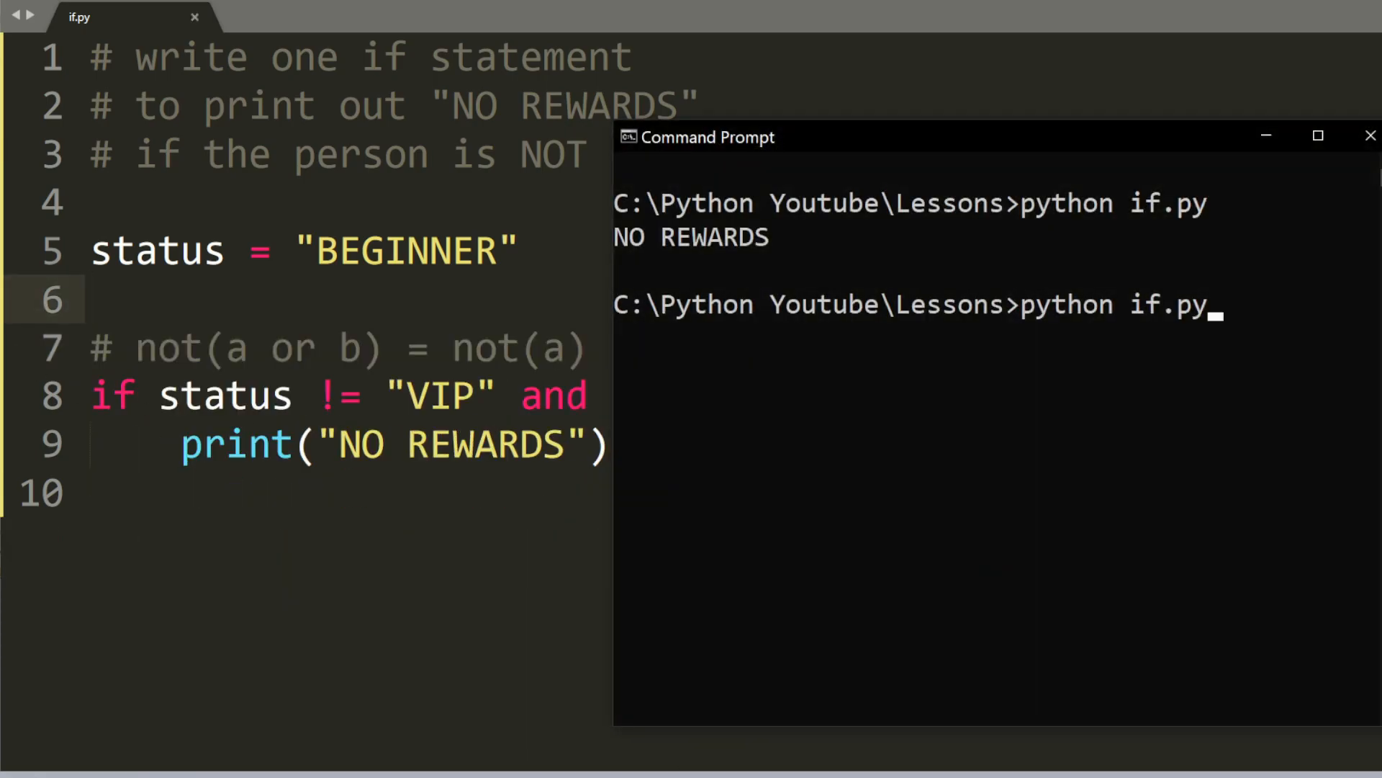
{"action": "key", "text": "Return"}
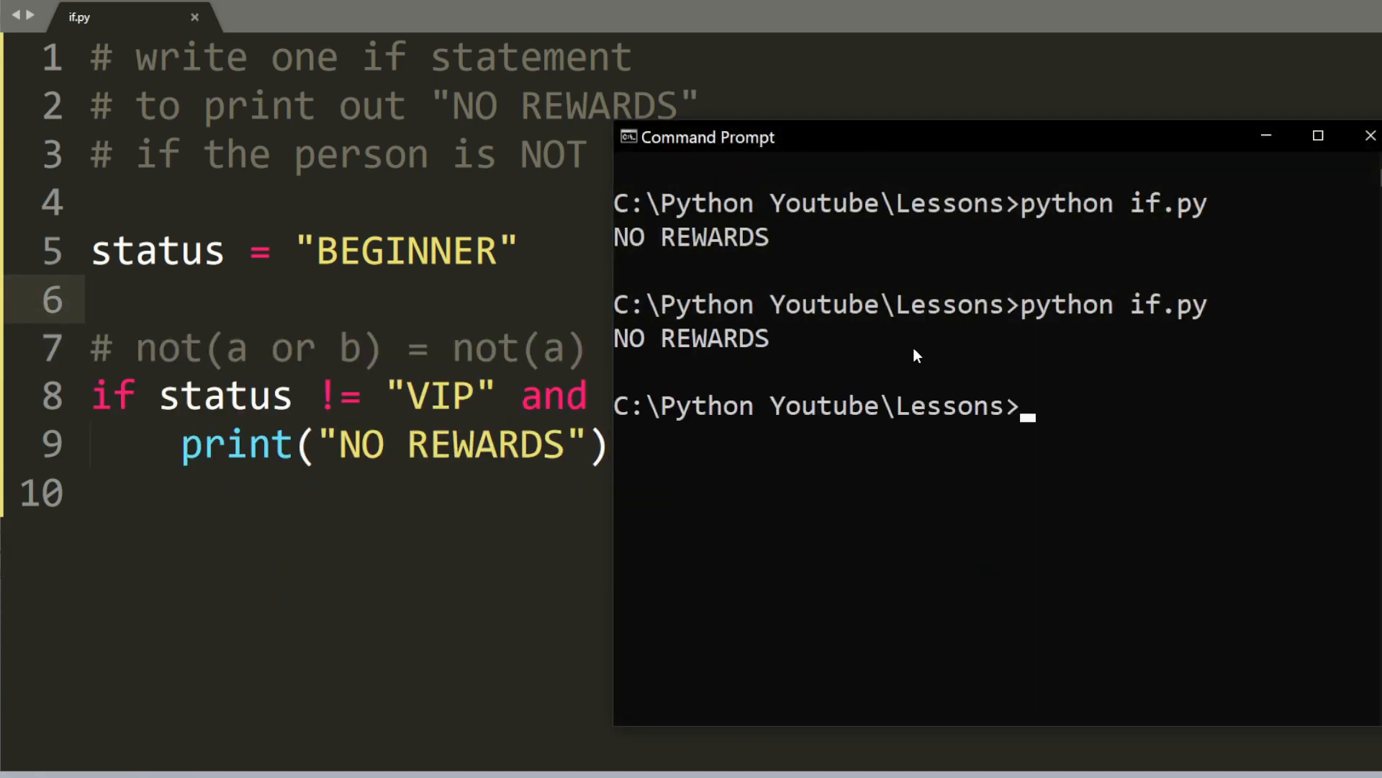
{"action": "mouse_move", "coordinate": [727, 537]}
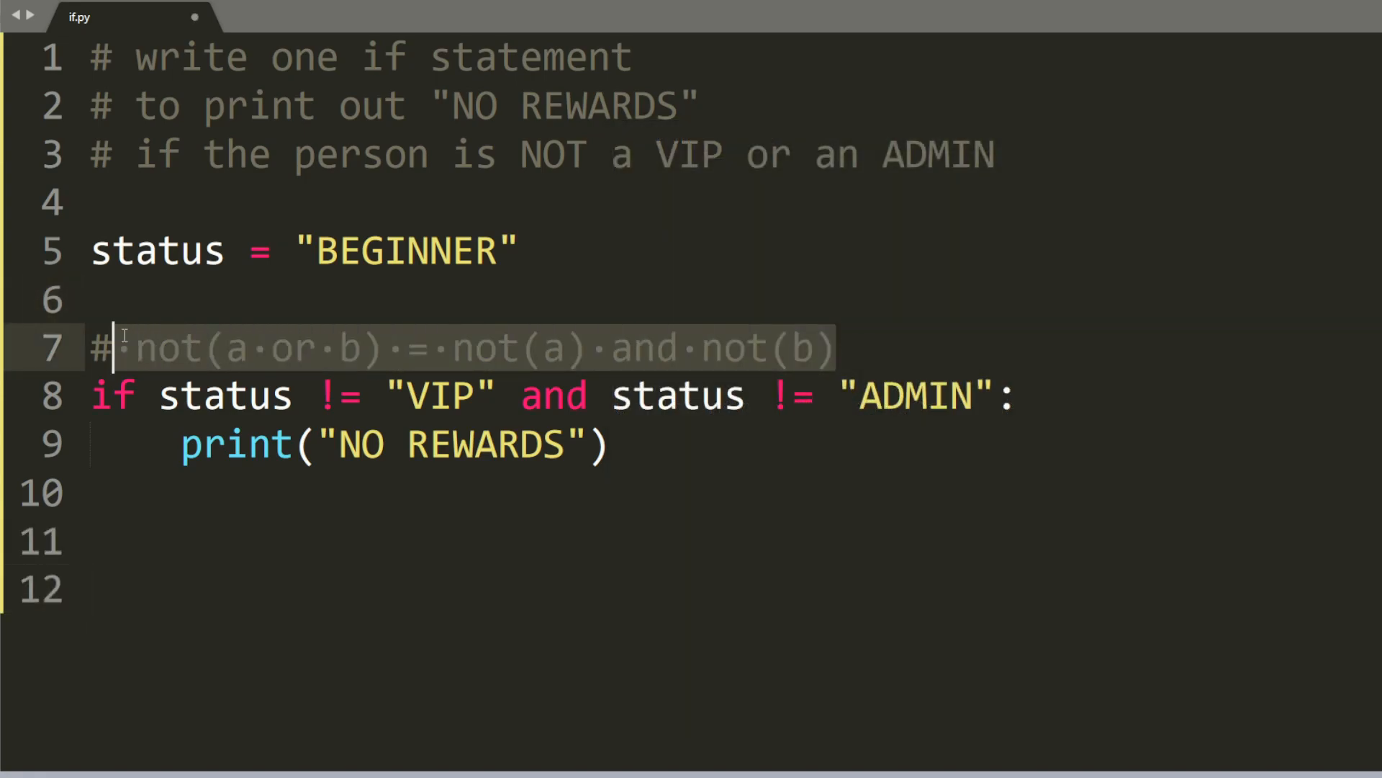
{"action": "mouse_move", "coordinate": [767, 465]}
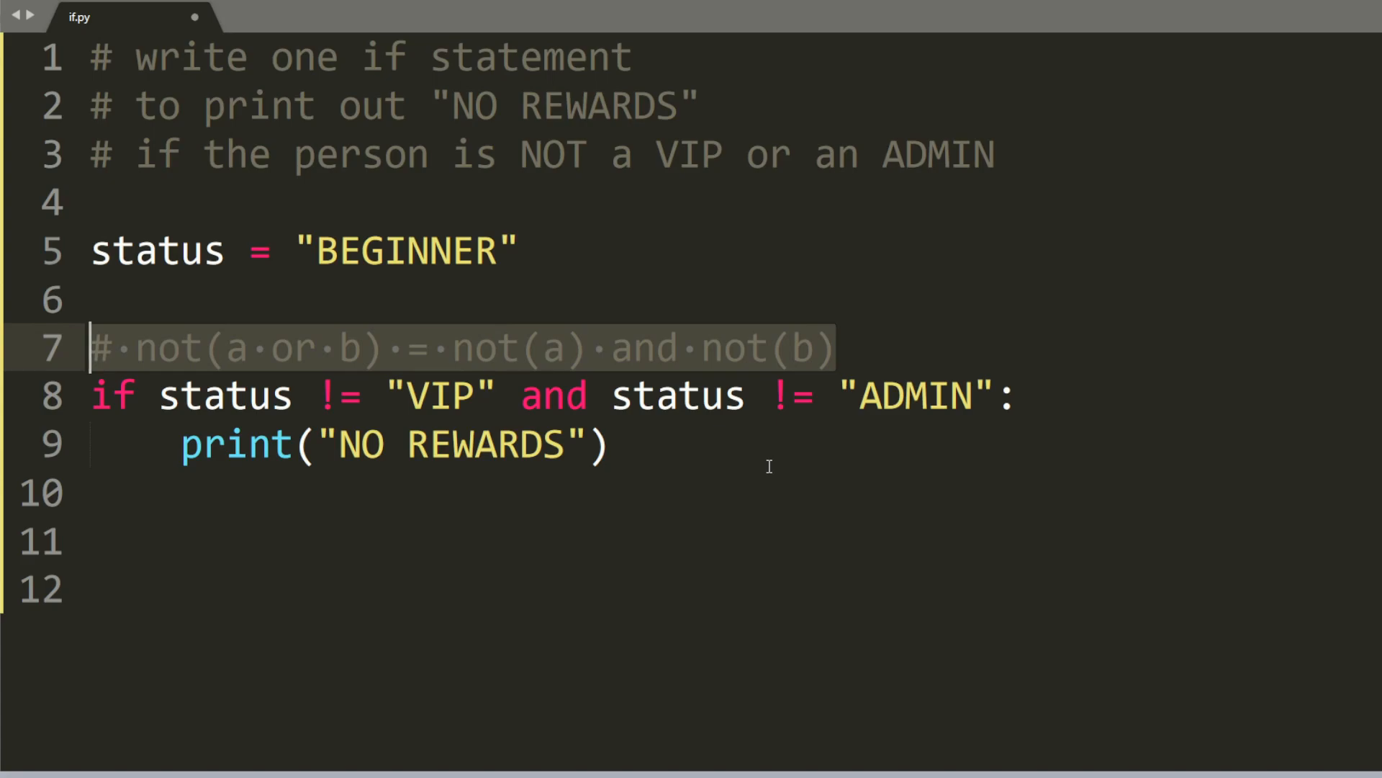
- Add the comment # not(a and b) = not(a) or not(b) with a blank line before the if
{"action": "left_click", "coordinate": [838, 347]}
{"action": "type", "text": "# not(a and b) = not(a) or not(b)"}
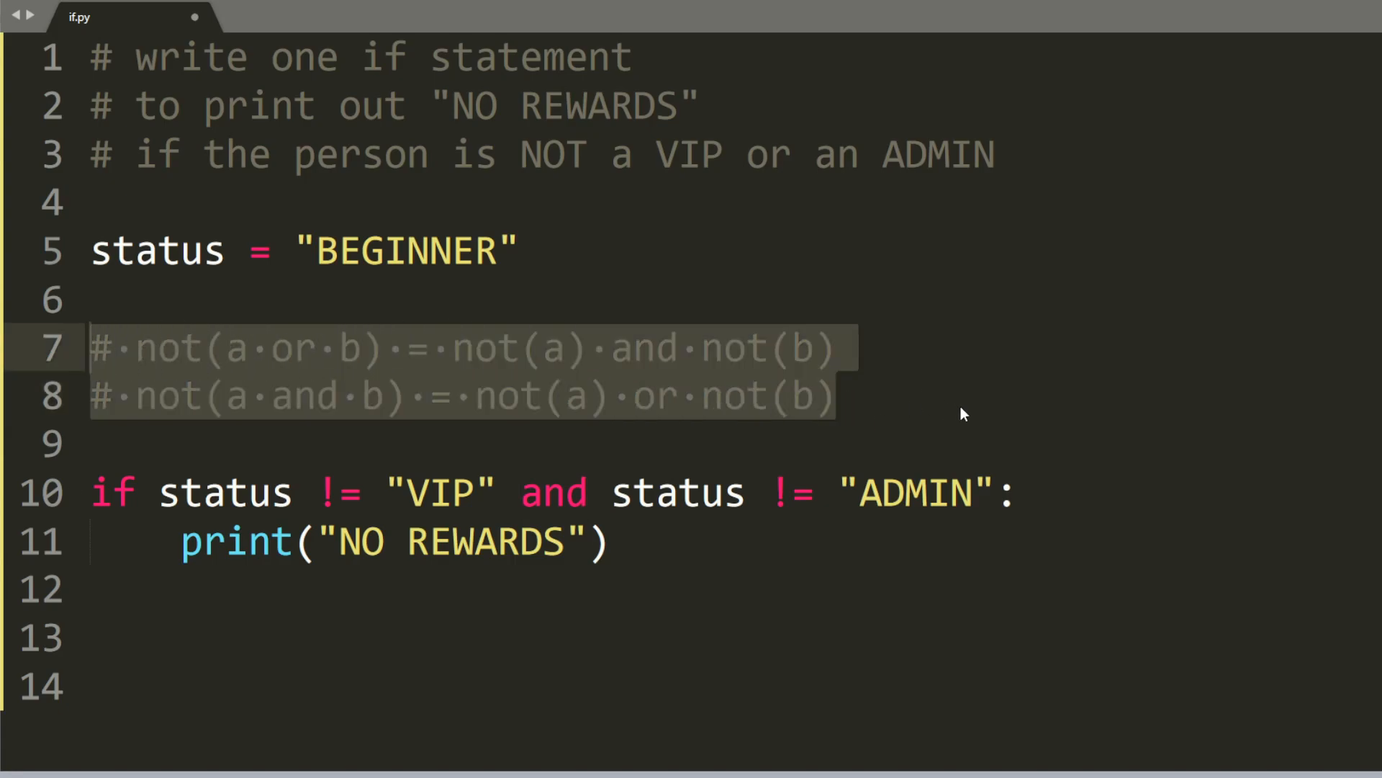
{"action": "left_click", "coordinate": [92, 347]}
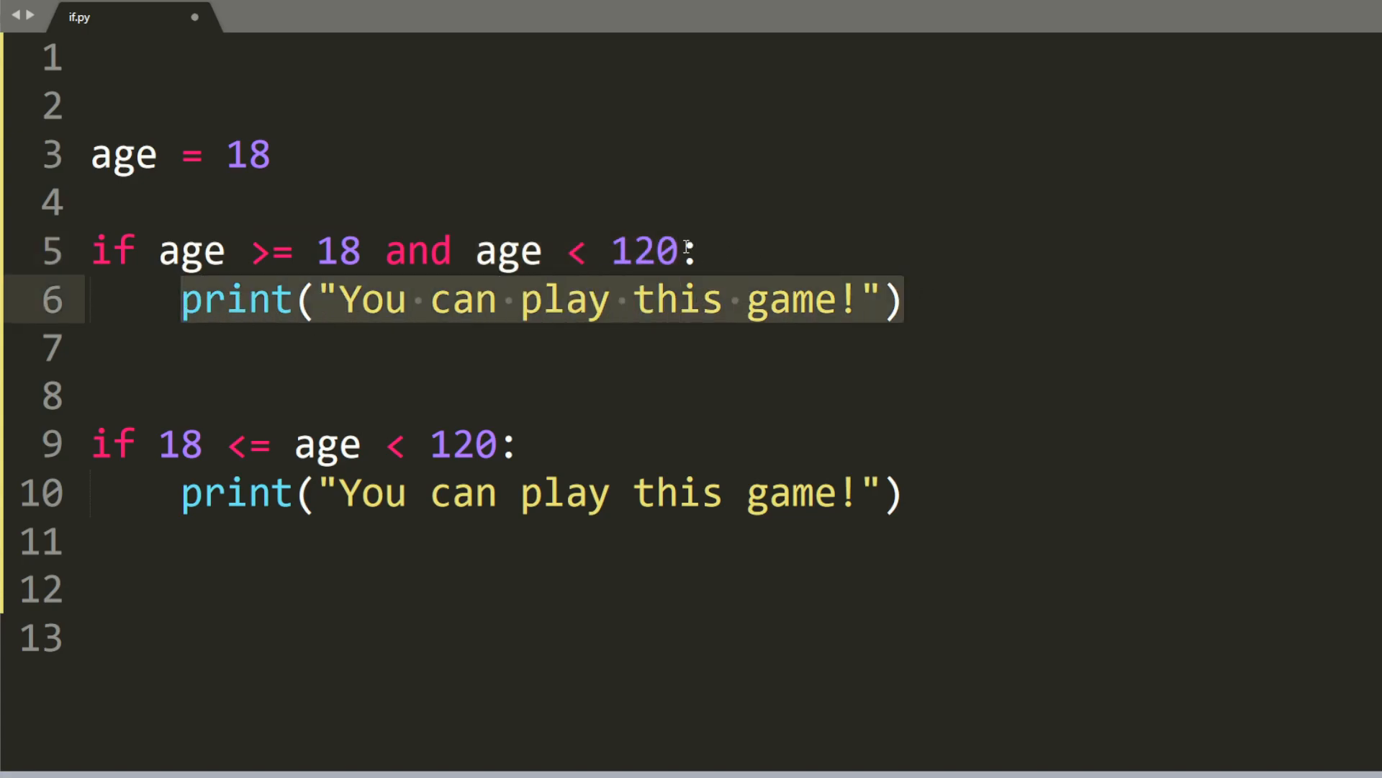
- Write age = 18 checked by age >= 18 and age < 120 and by chained 18 <= age < 120
{"action": "left_click", "coordinate": [162, 249]}
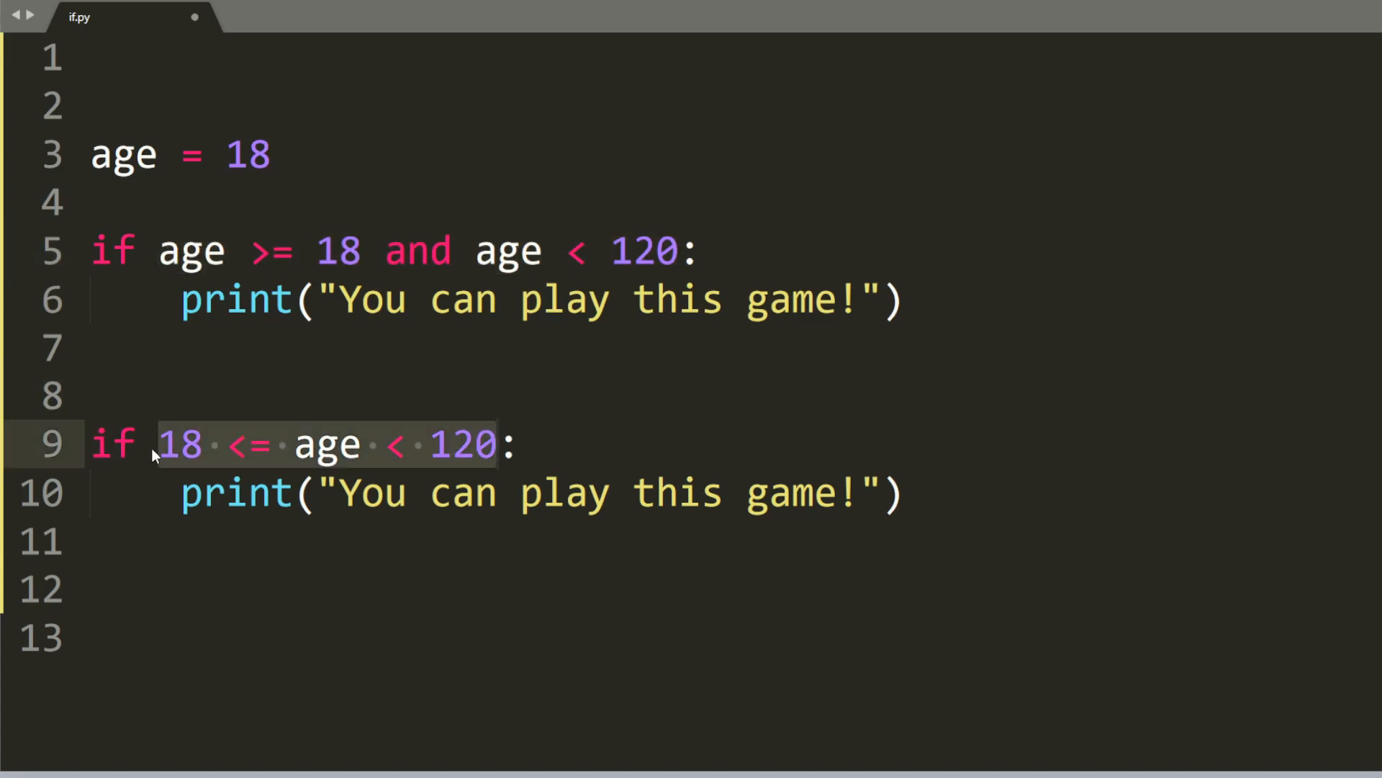
{"action": "left_click", "coordinate": [261, 444]}
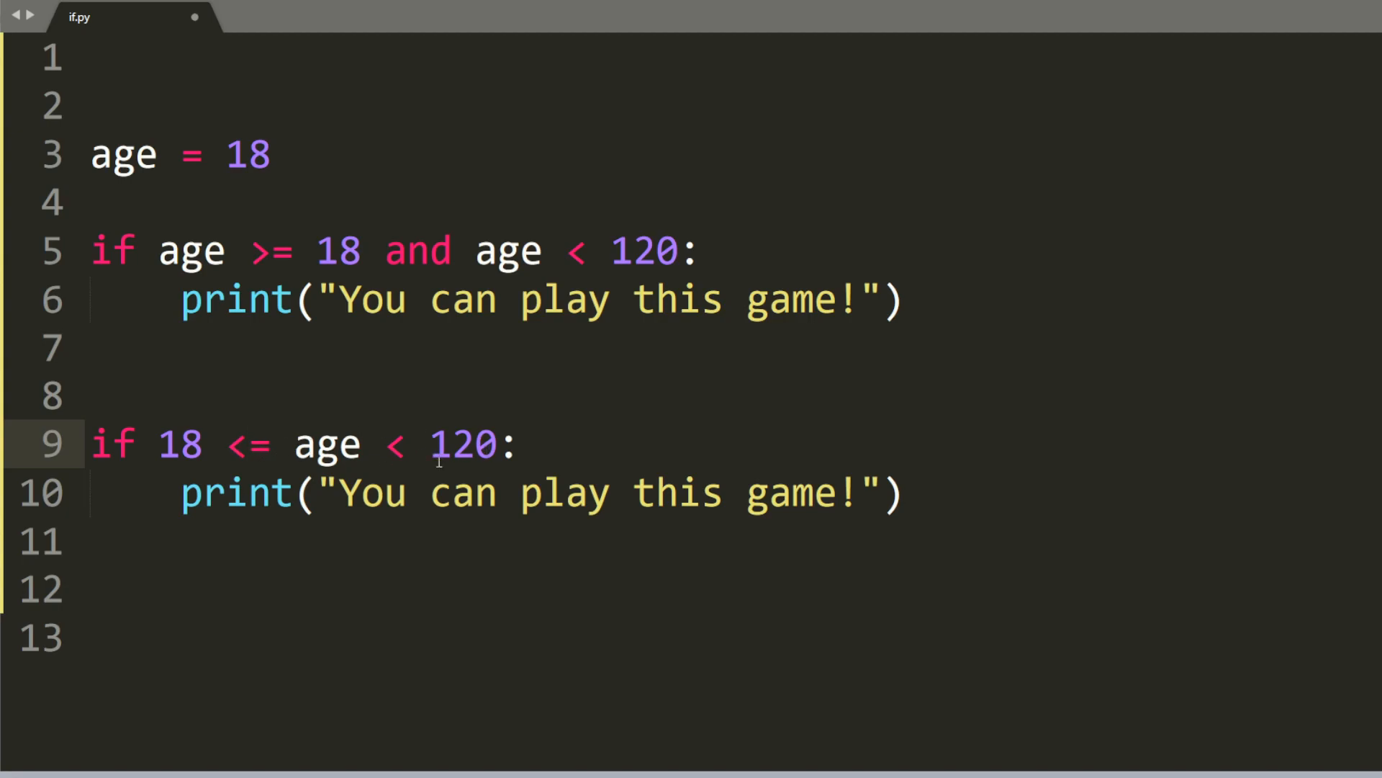
{"action": "mouse_move", "coordinate": [952, 426]}
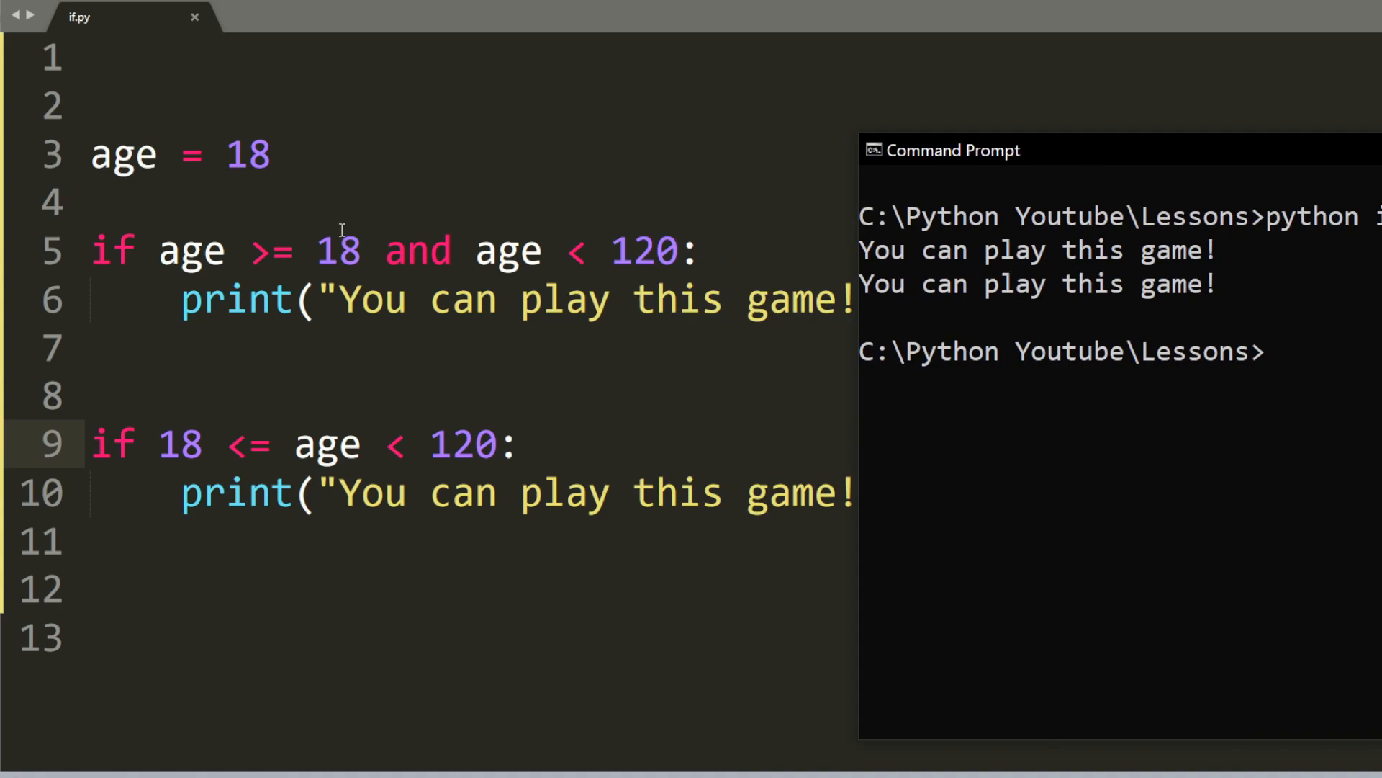
{"action": "mouse_move", "coordinate": [447, 712]}
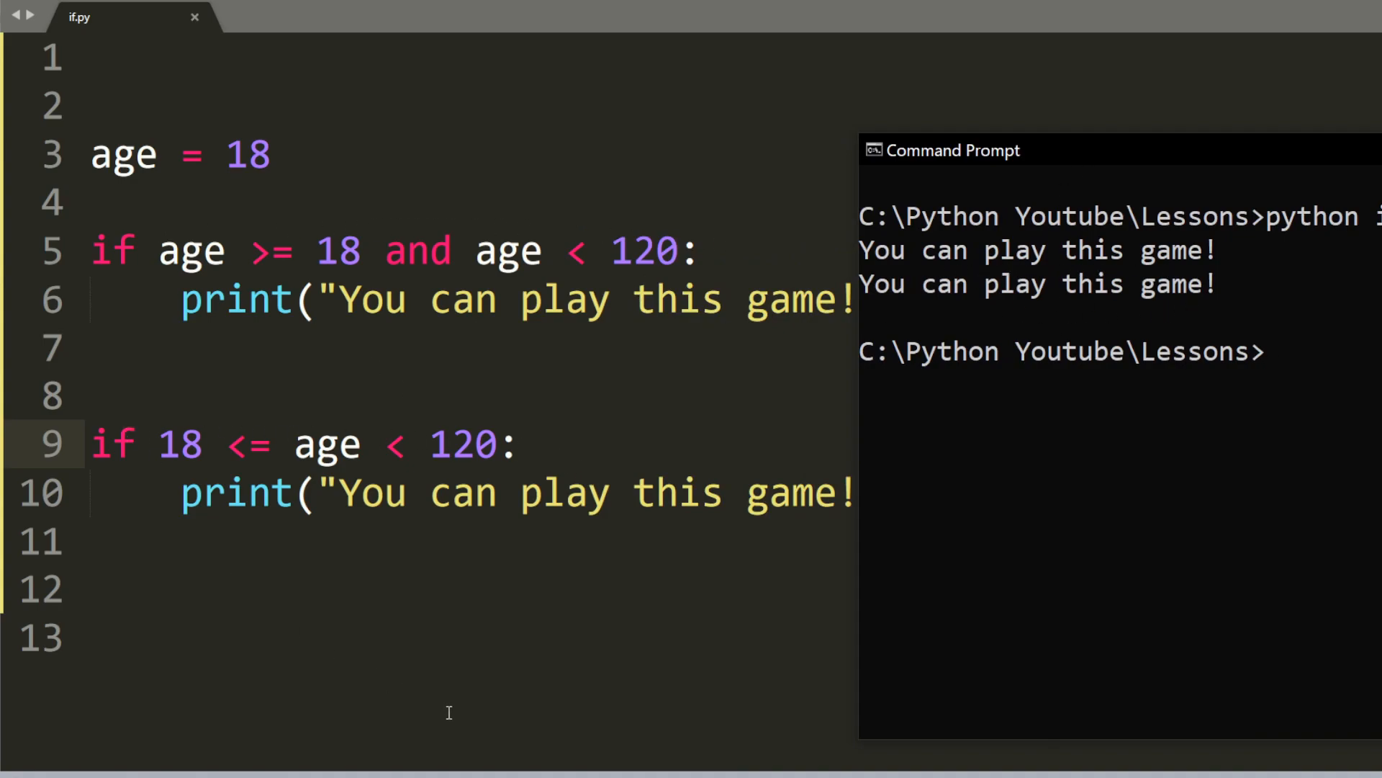